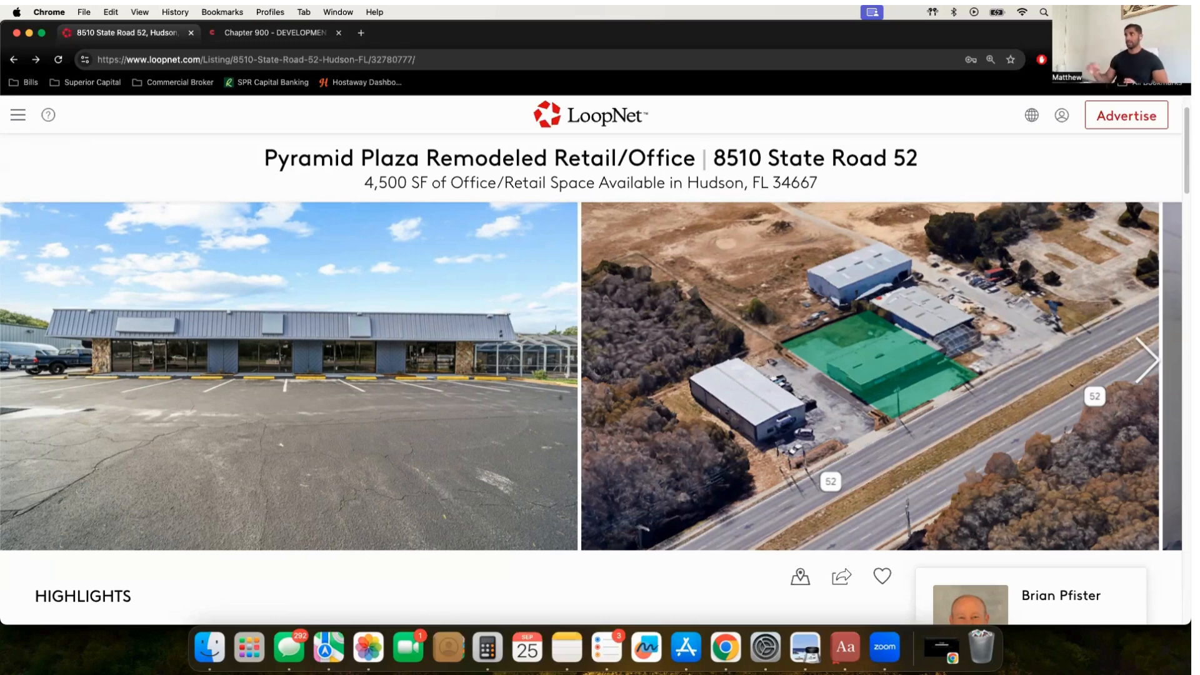
- Scroll the Pyramid Plaza listing down to Property Facts showing the 2.22/1,000 SF parking ratio
{"action": "scroll", "scroll_direction": "down", "scroll_amount": 3}
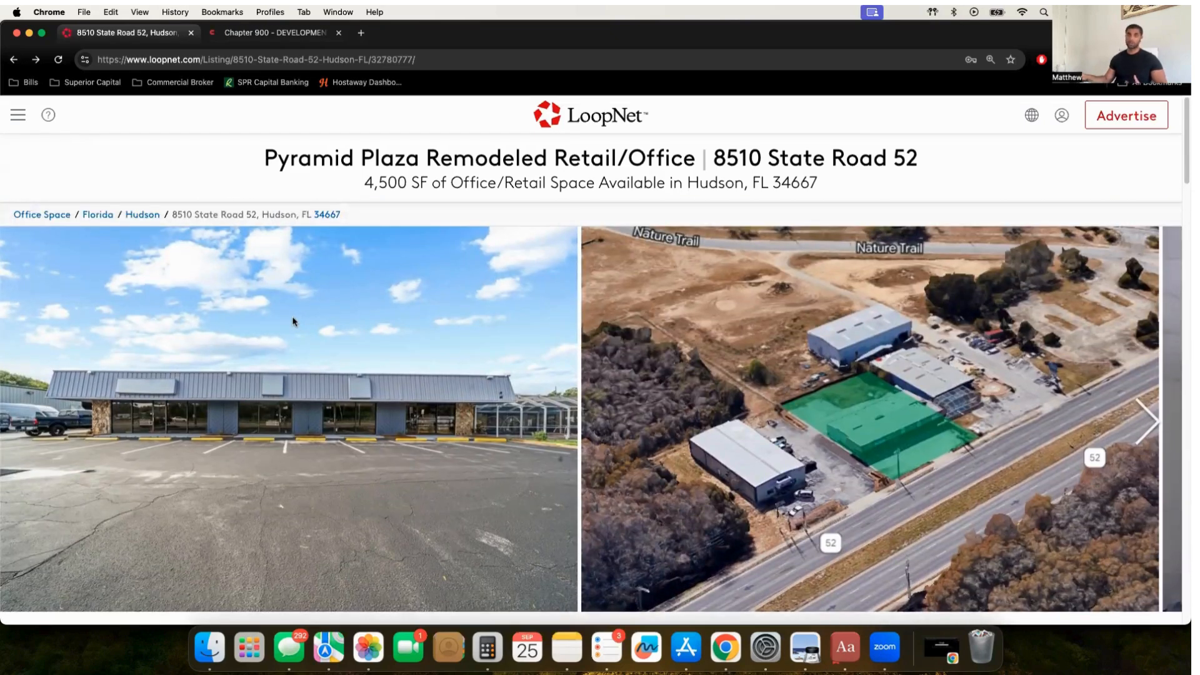
{"action": "mouse_move", "coordinate": [292, 317]}
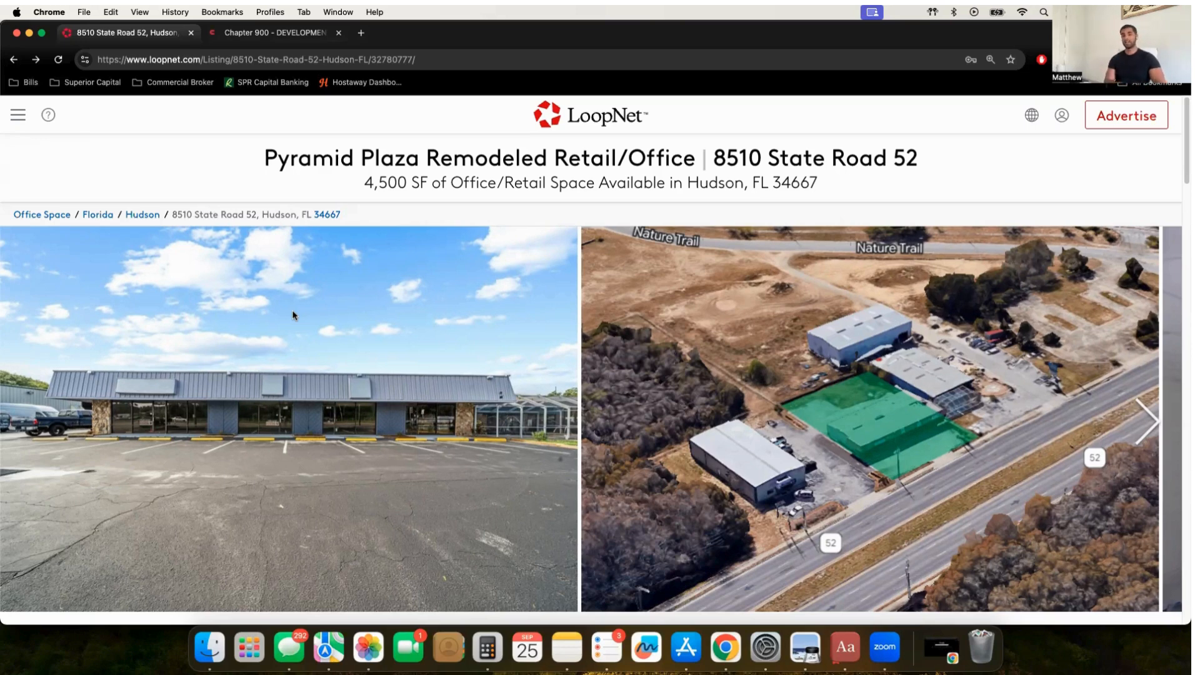
{"action": "mouse_move", "coordinate": [823, 390]}
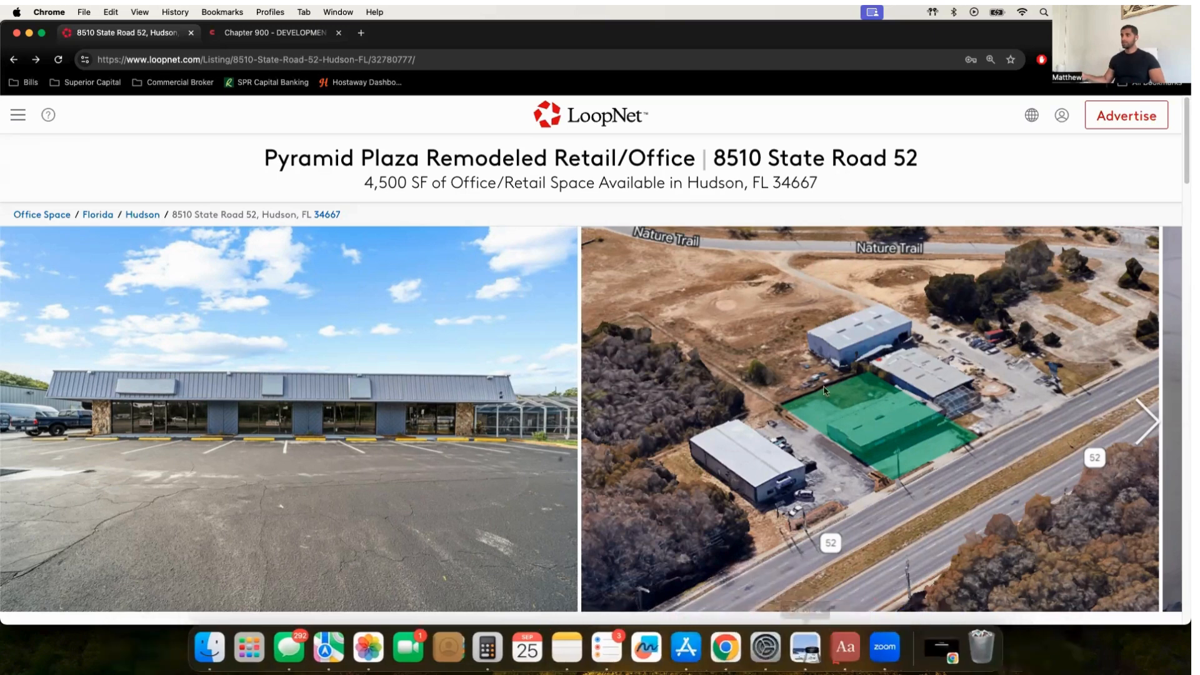
{"action": "scroll", "scroll_direction": "down", "scroll_amount": 3}
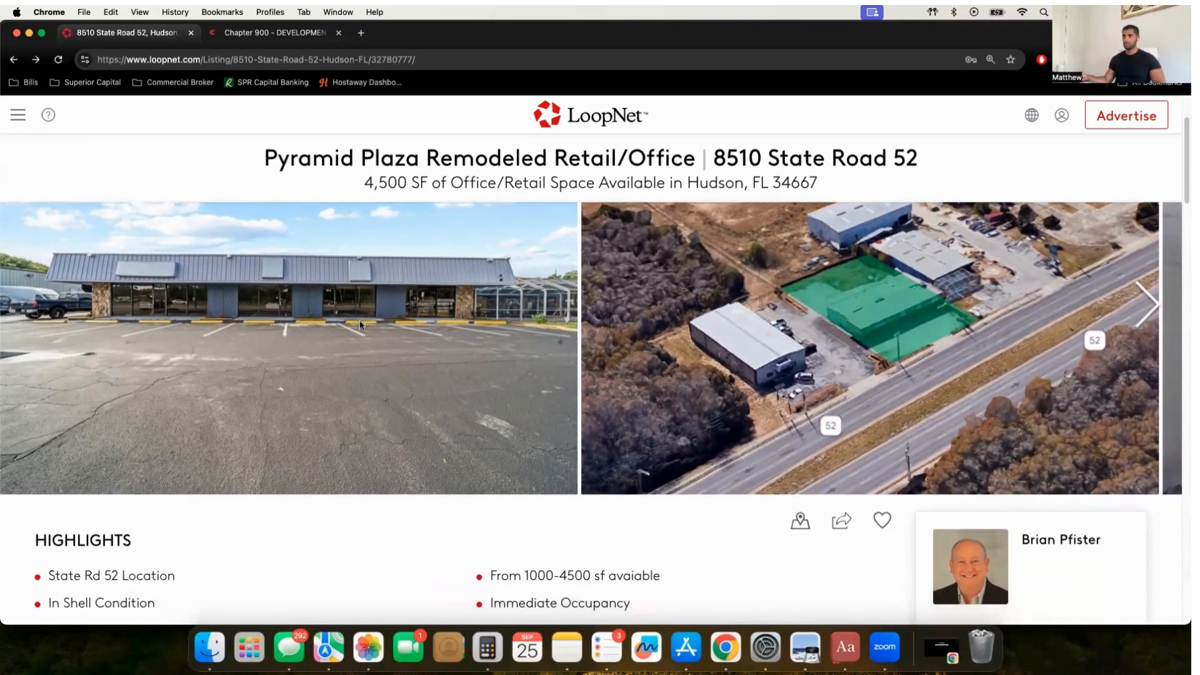
{"action": "scroll", "scroll_direction": "down", "scroll_amount": 3}
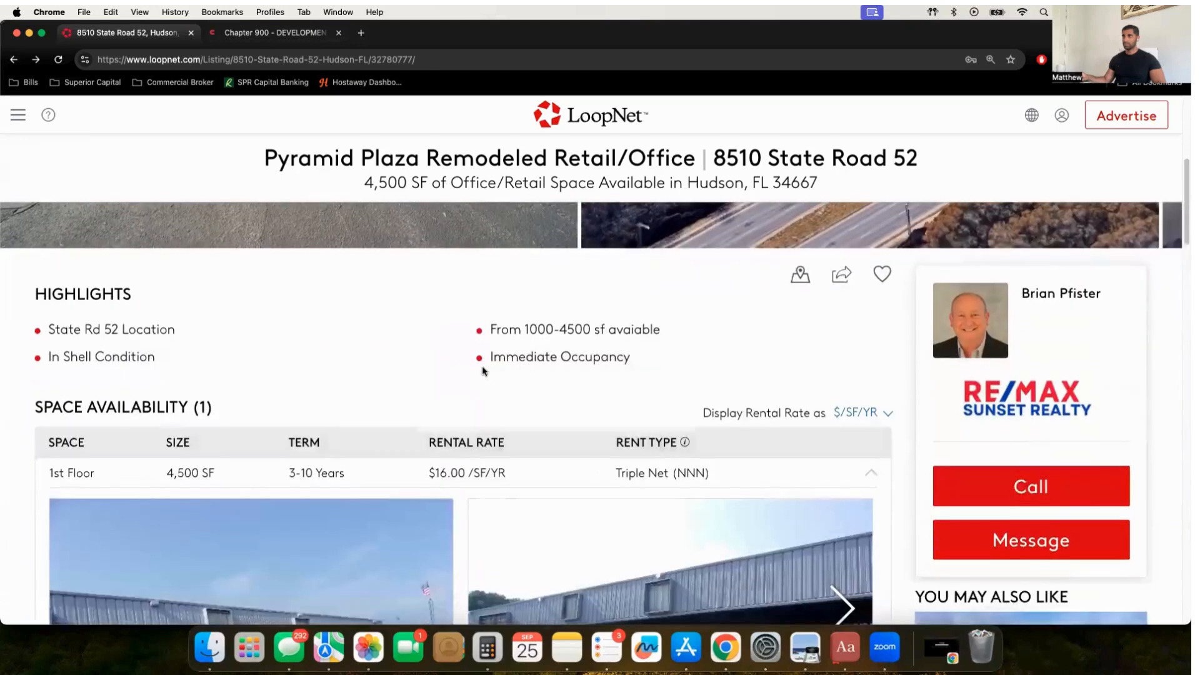
{"action": "scroll", "scroll_direction": "down", "scroll_amount": 3}
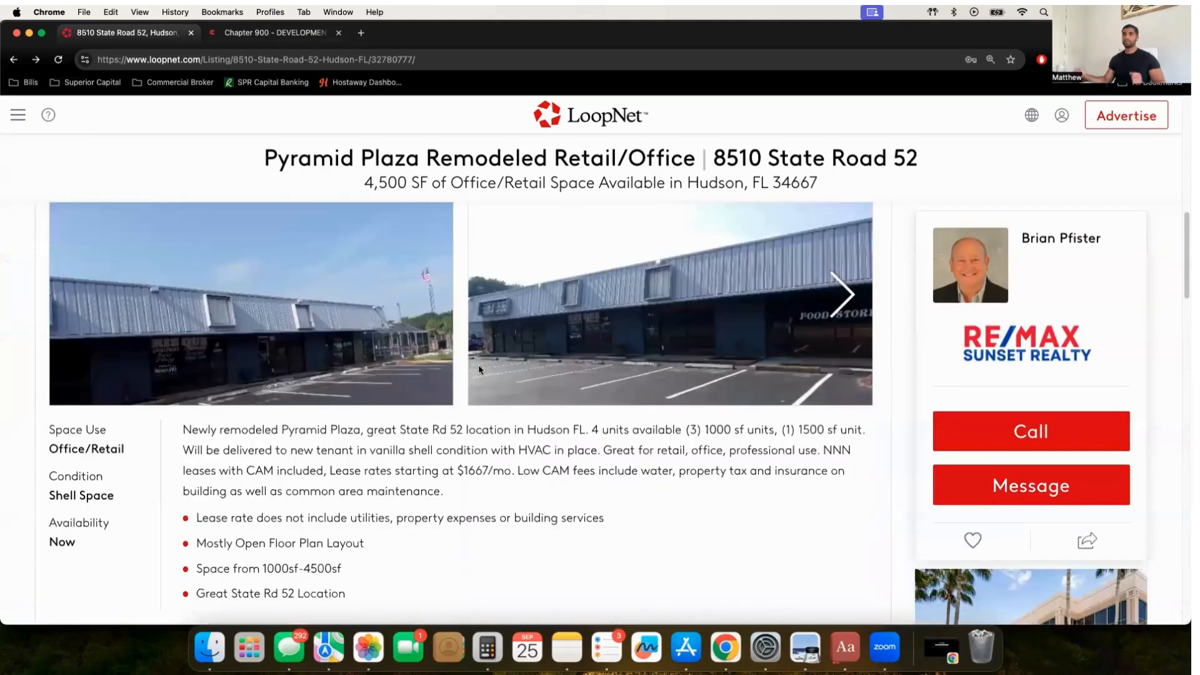
{"action": "scroll", "scroll_direction": "down", "scroll_amount": 3}
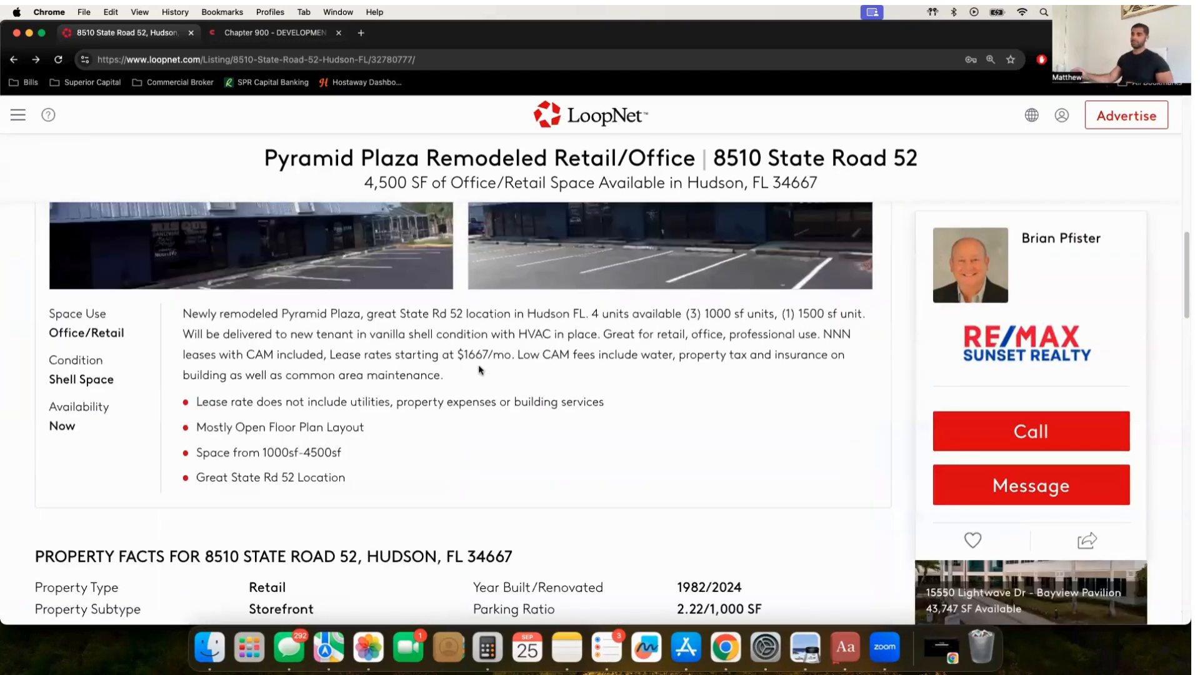
{"action": "scroll", "scroll_direction": "down", "scroll_amount": 3}
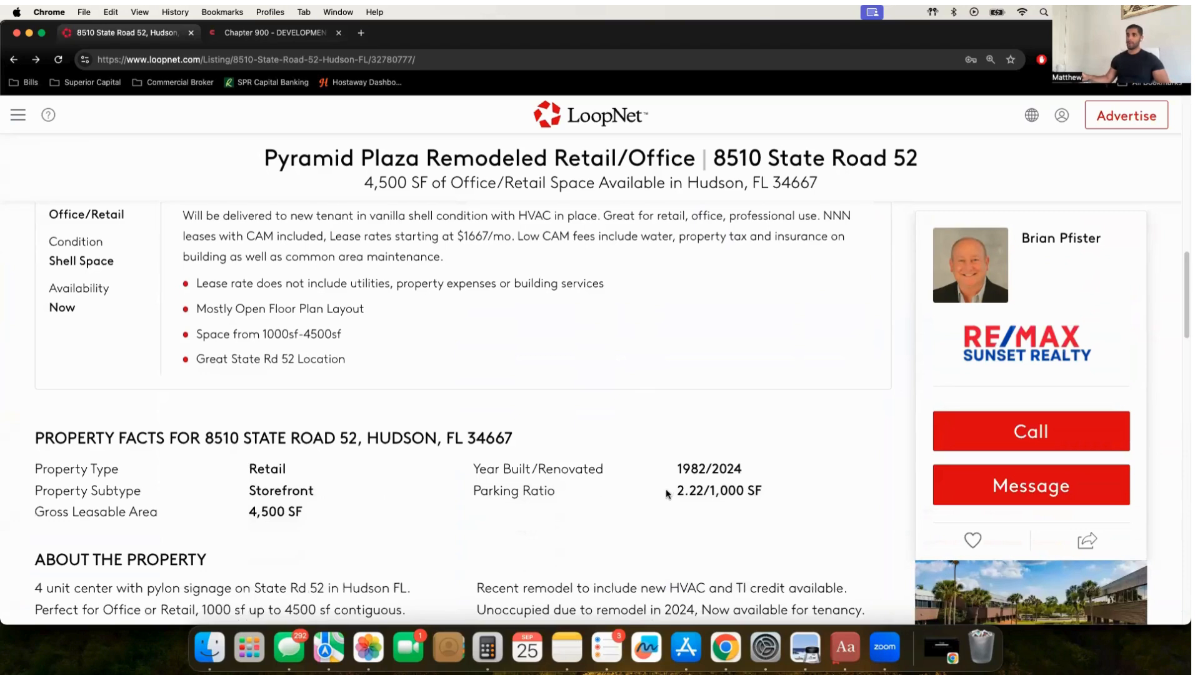
{"action": "double_click", "coordinate": [717, 486]}
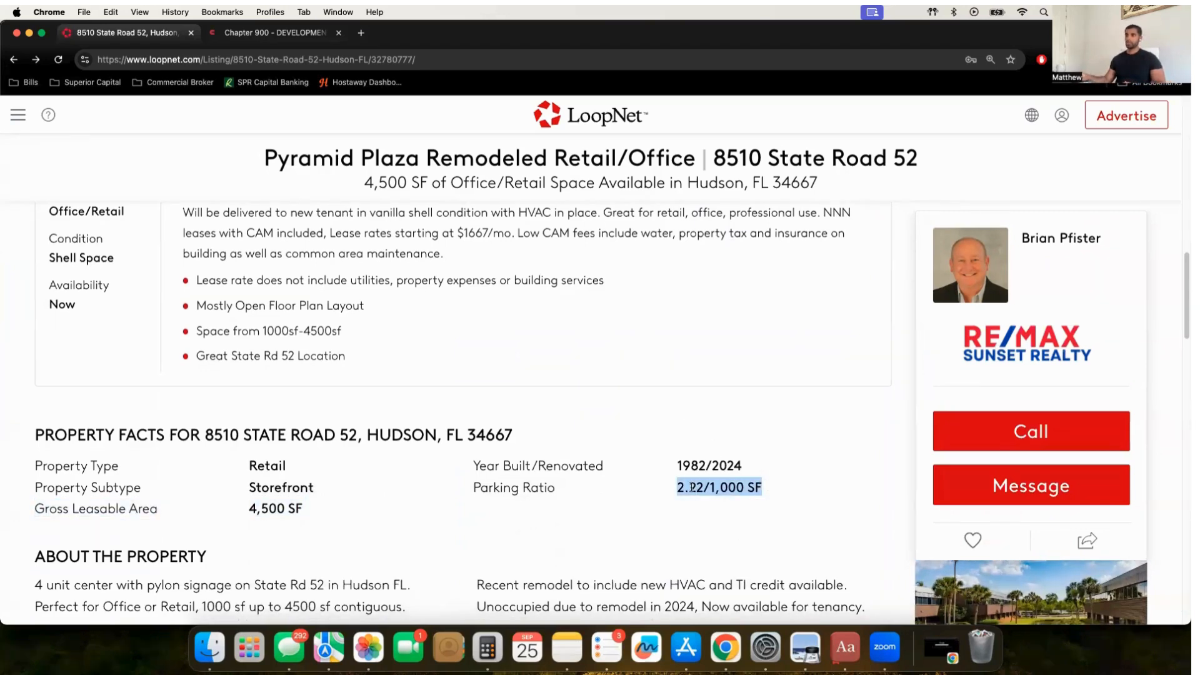
{"action": "mouse_move", "coordinate": [853, 448]}
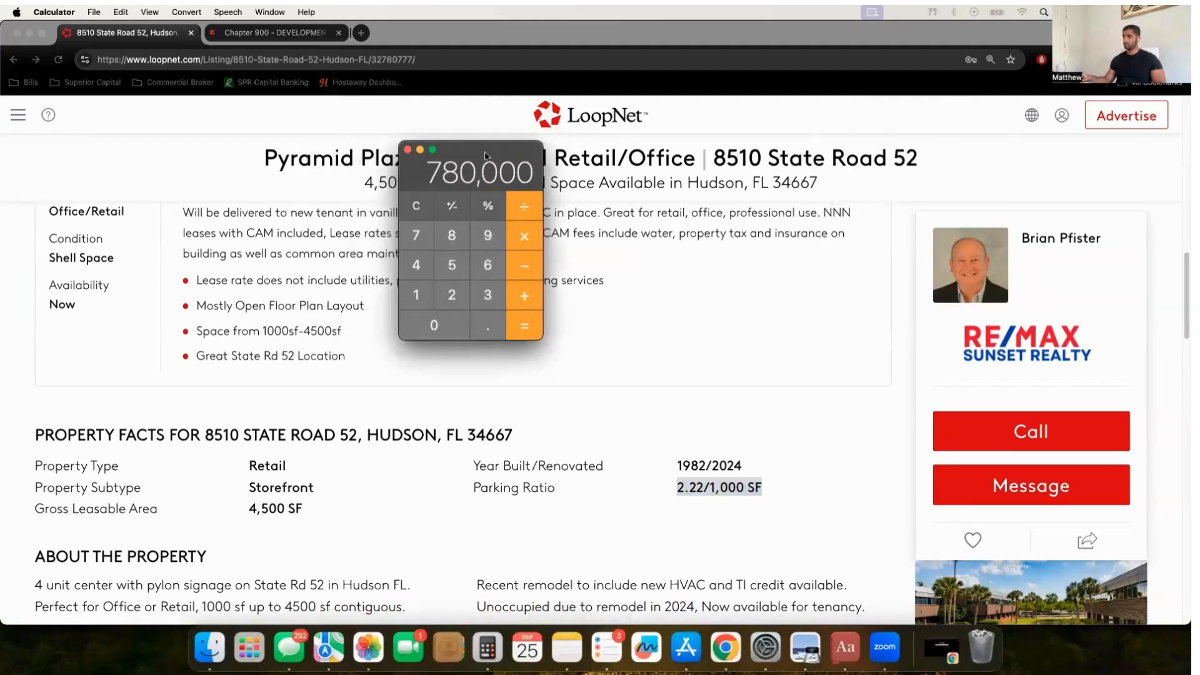
{"action": "left_click", "coordinate": [451, 265]}
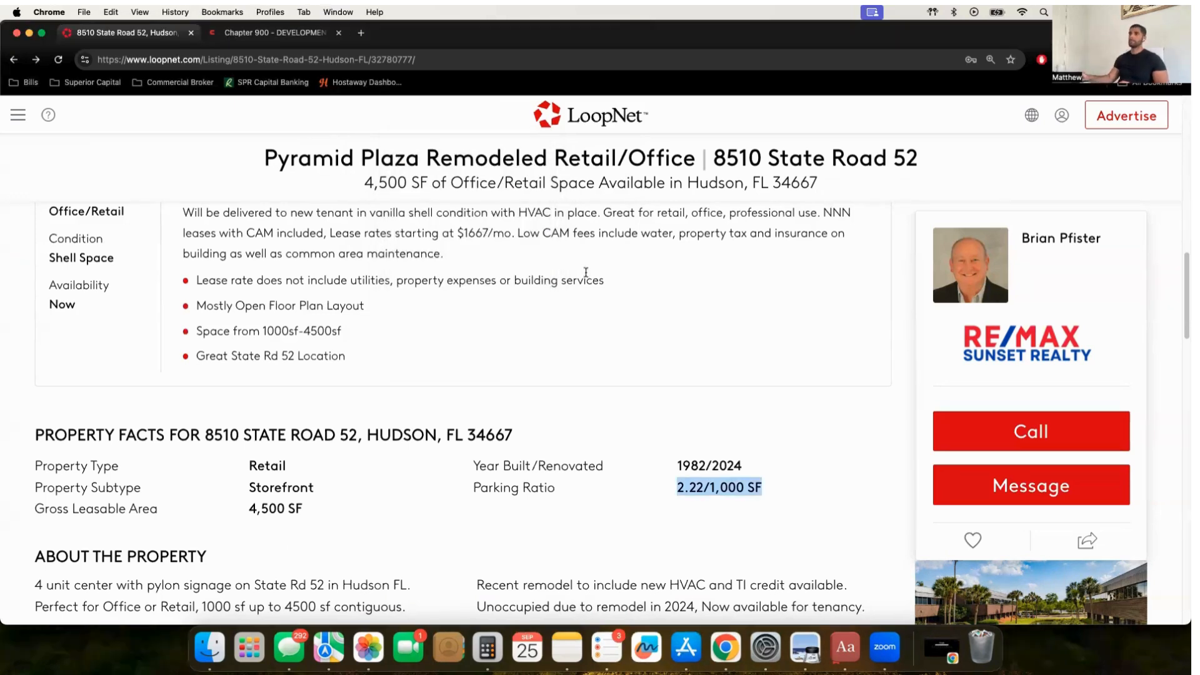
- View the listing's main building photo full screen as photo 1 of 18
{"action": "scroll", "scroll_direction": "up", "scroll_amount": 3}
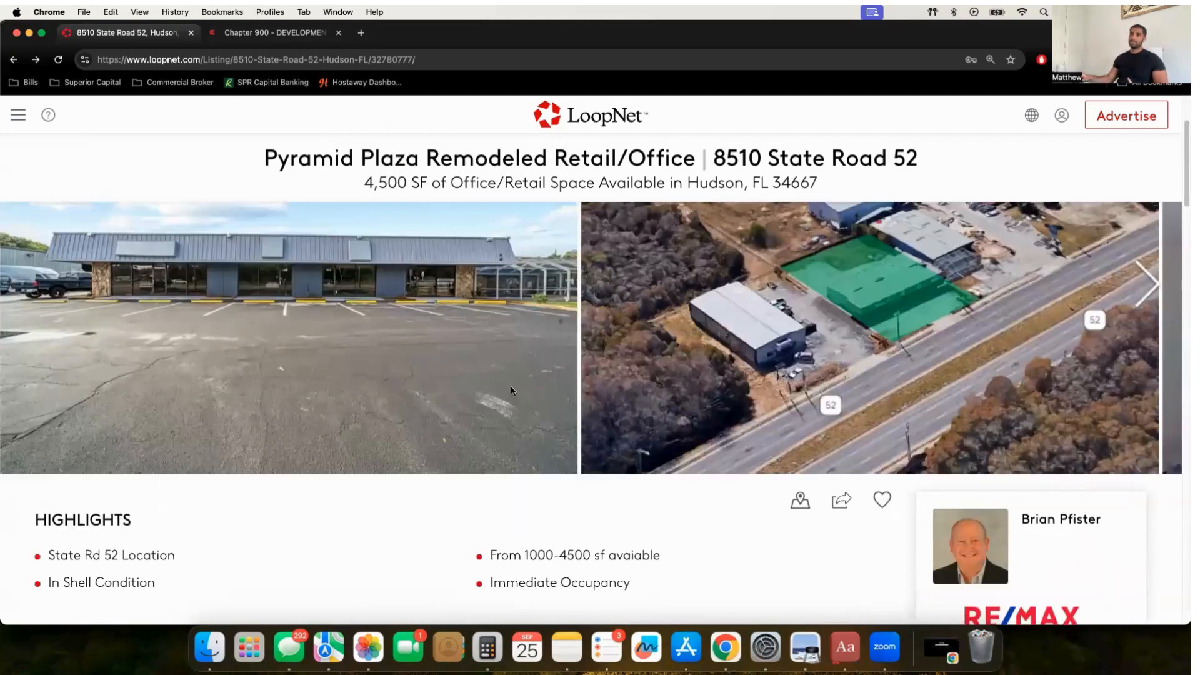
{"action": "left_click", "coordinate": [291, 336]}
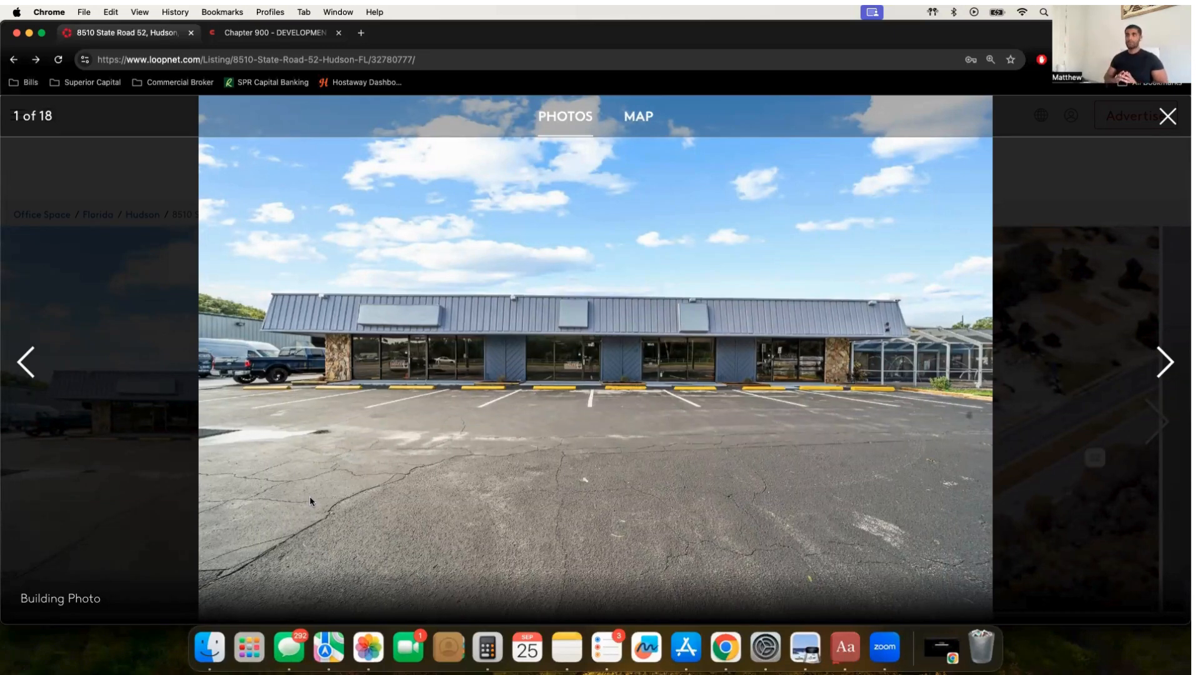
{"action": "mouse_move", "coordinate": [271, 500]}
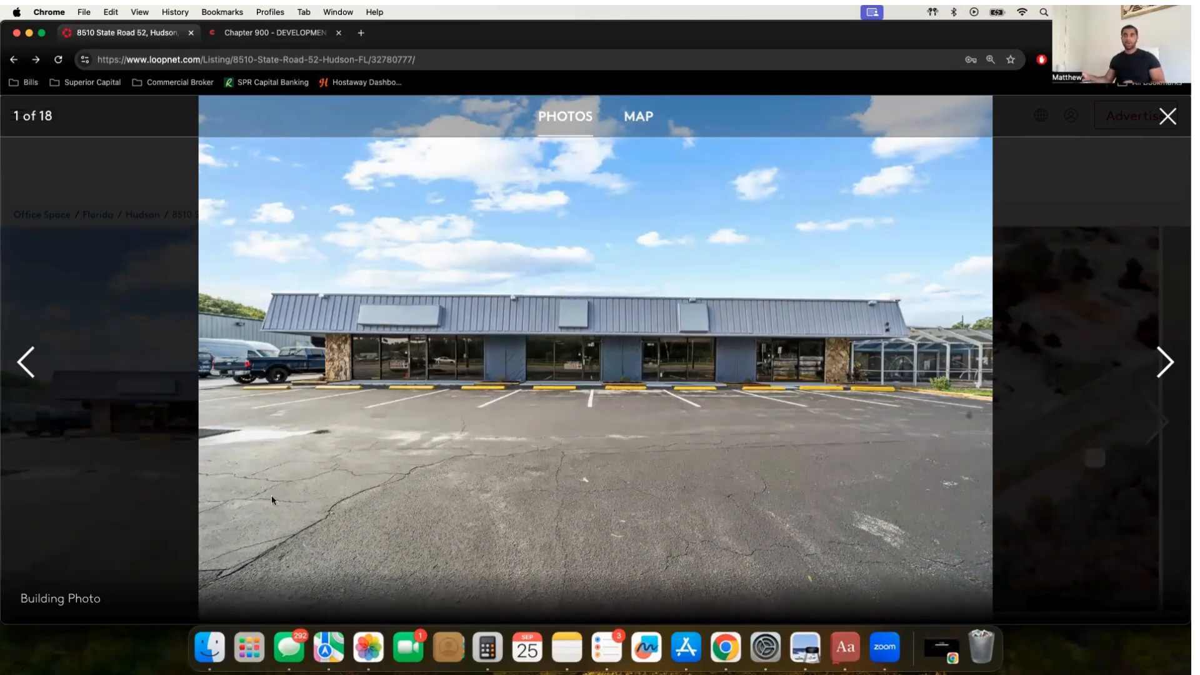
{"action": "mouse_move", "coordinate": [148, 425]}
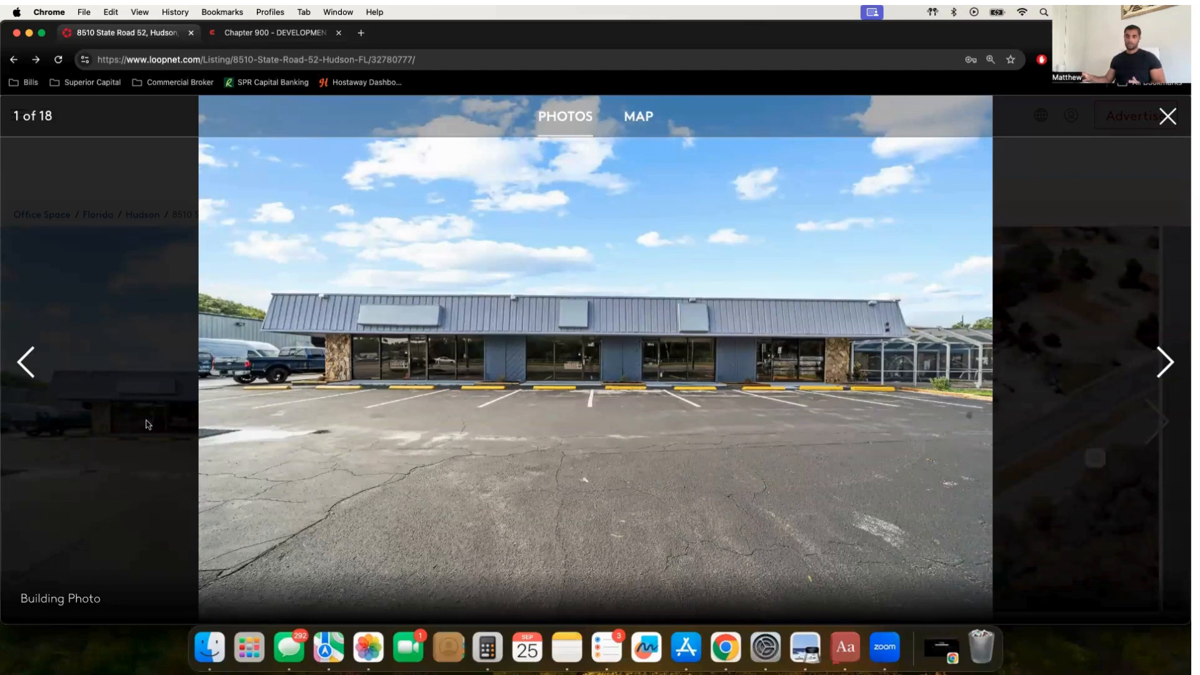
{"action": "mouse_move", "coordinate": [457, 292]}
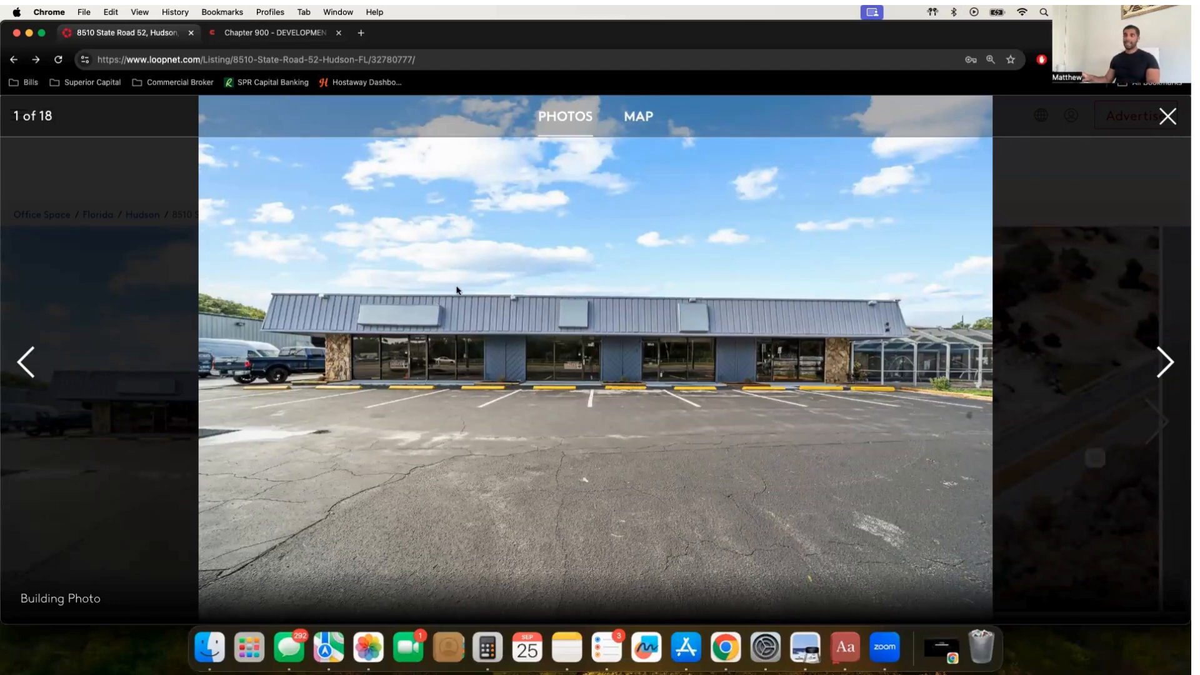
{"action": "mouse_move", "coordinate": [263, 249]}
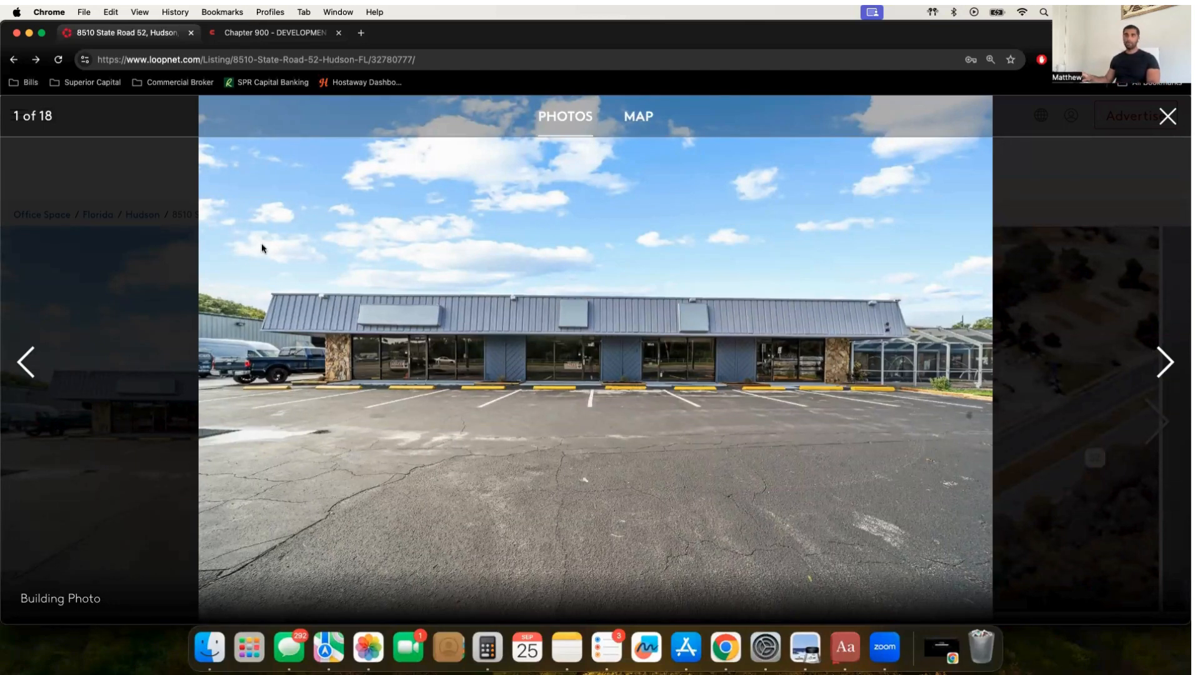
- Switch between the Pasco County parking code page and the LoopNet photo gallery, ending on the code
{"action": "left_click", "coordinate": [274, 32]}
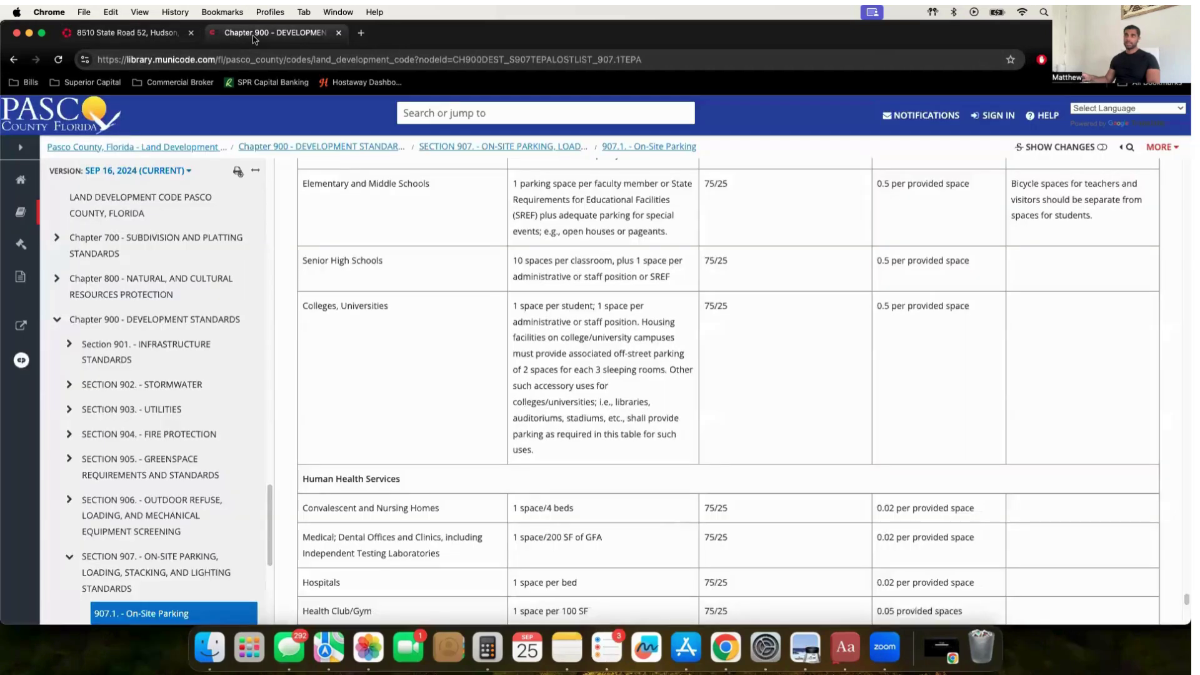
{"action": "scroll", "scroll_direction": "up", "scroll_amount": 3}
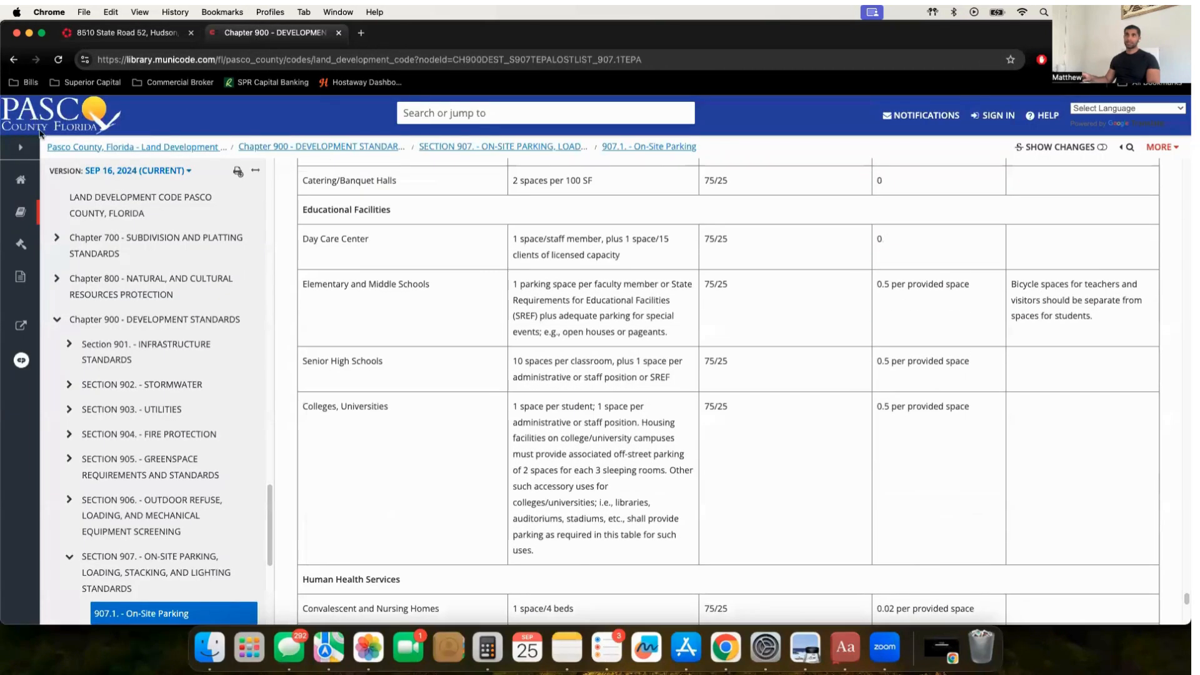
{"action": "left_click", "coordinate": [126, 32]}
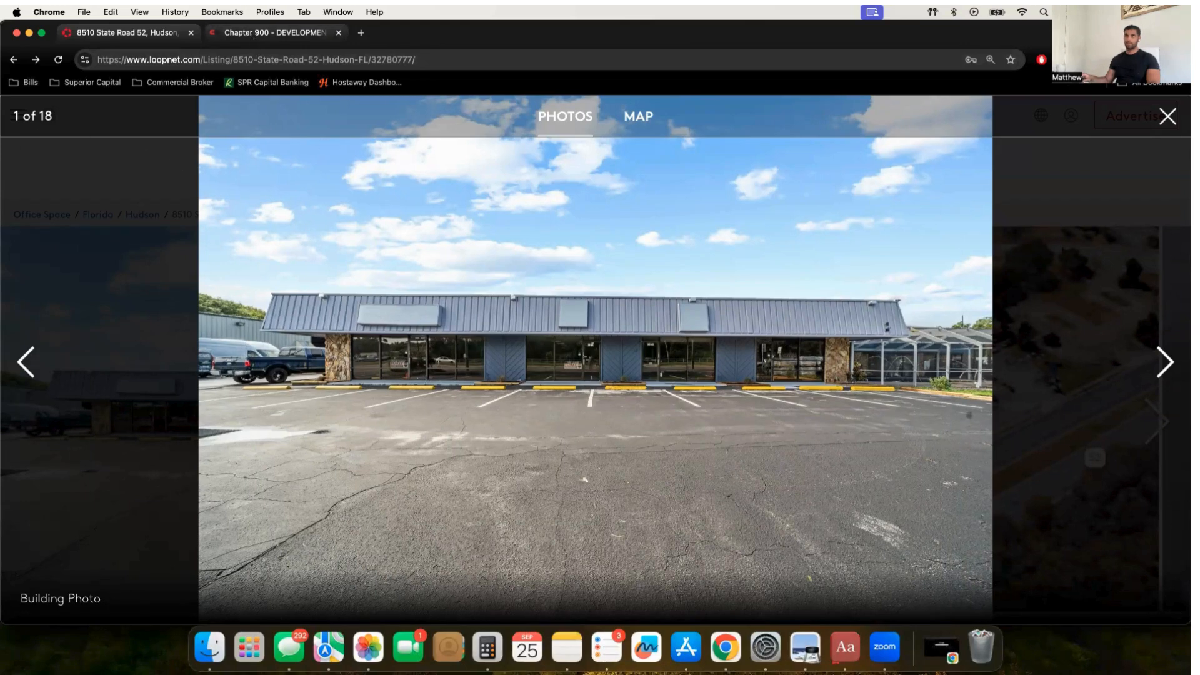
{"action": "left_click", "coordinate": [275, 32]}
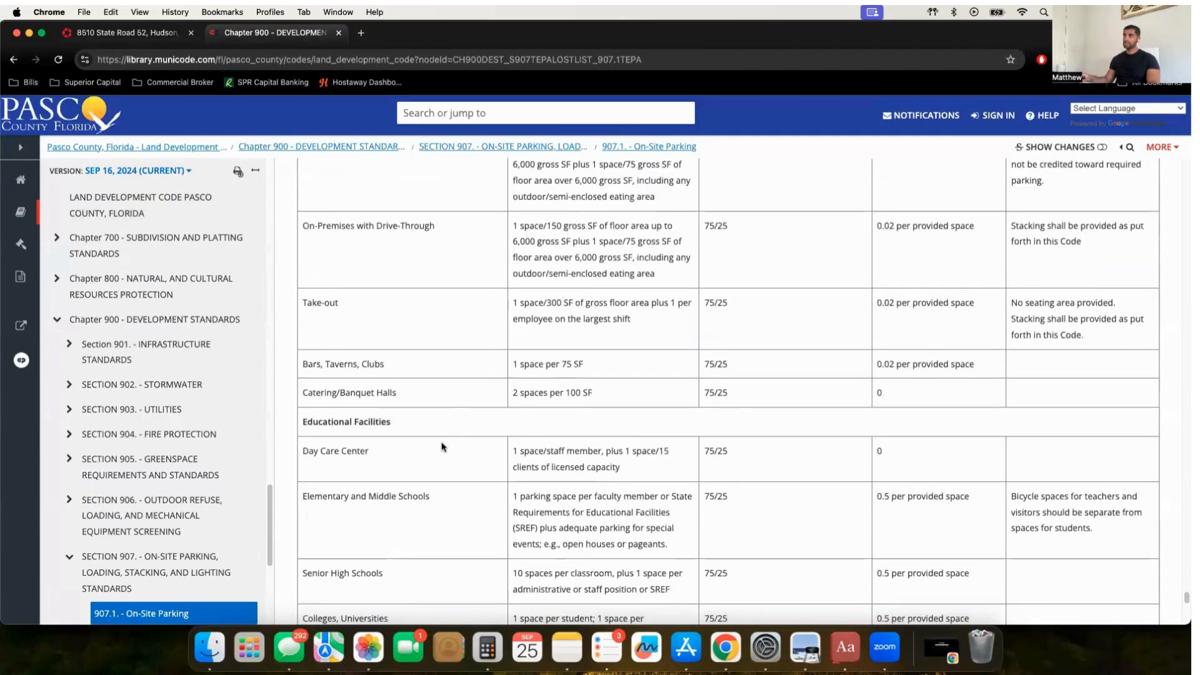
{"action": "mouse_move", "coordinate": [513, 251]}
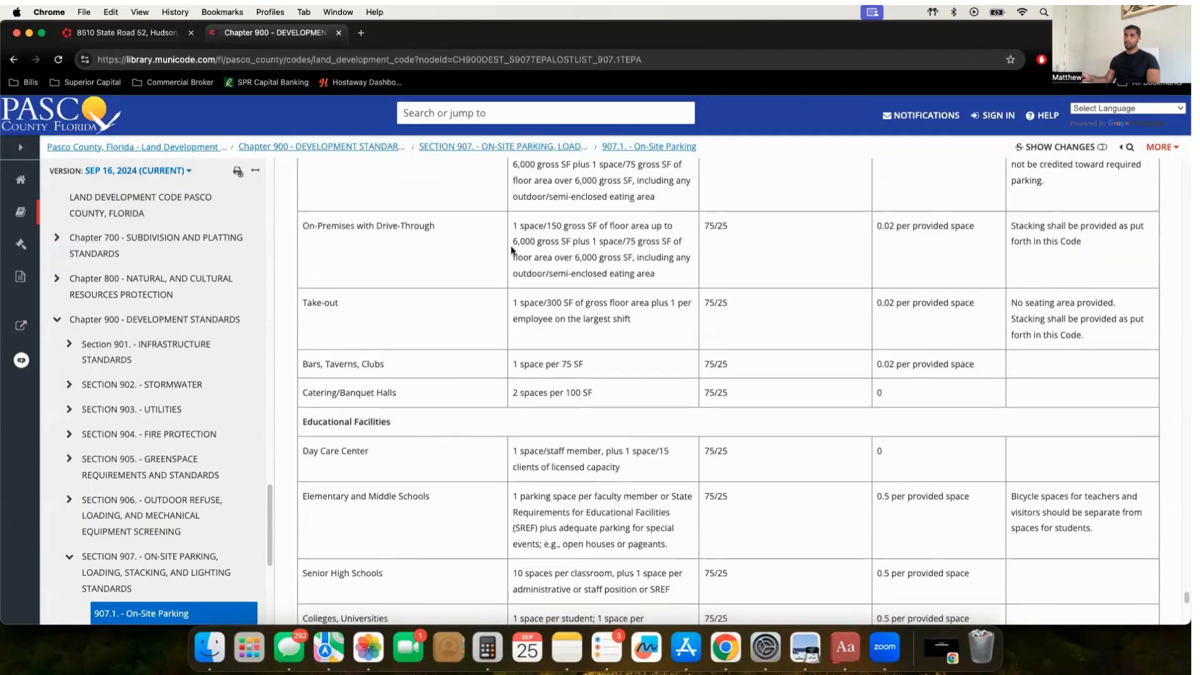
{"action": "mouse_move", "coordinate": [634, 390]}
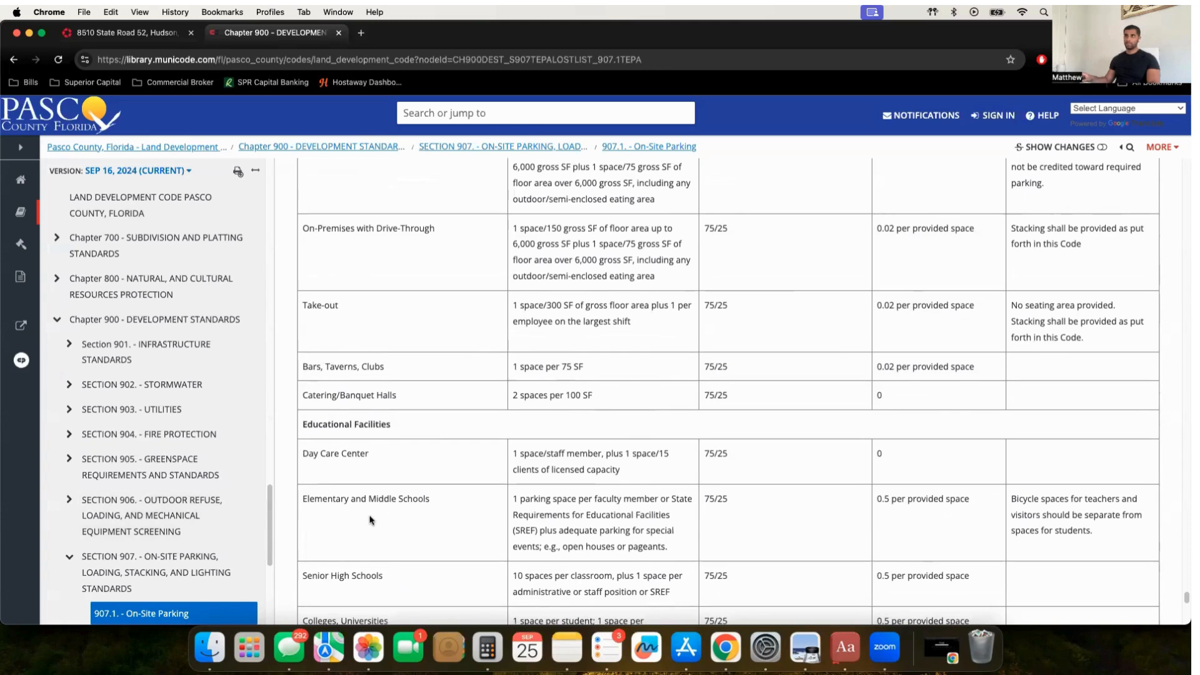
{"action": "mouse_move", "coordinate": [523, 466]}
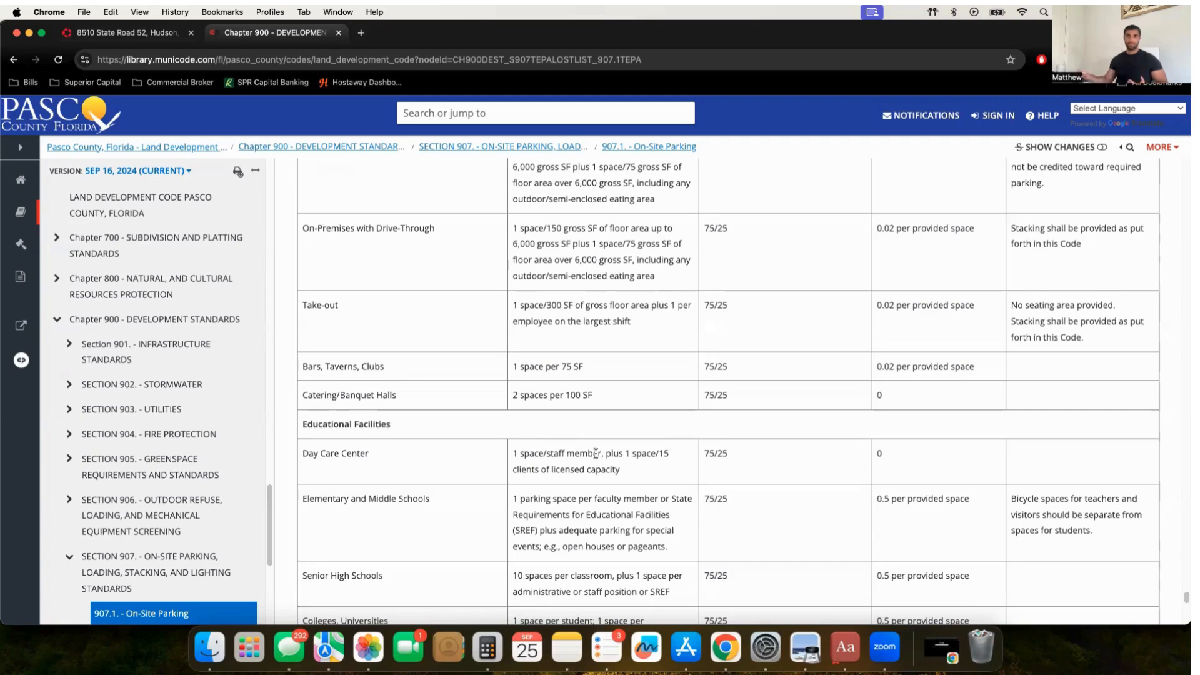
{"action": "mouse_move", "coordinate": [593, 450]}
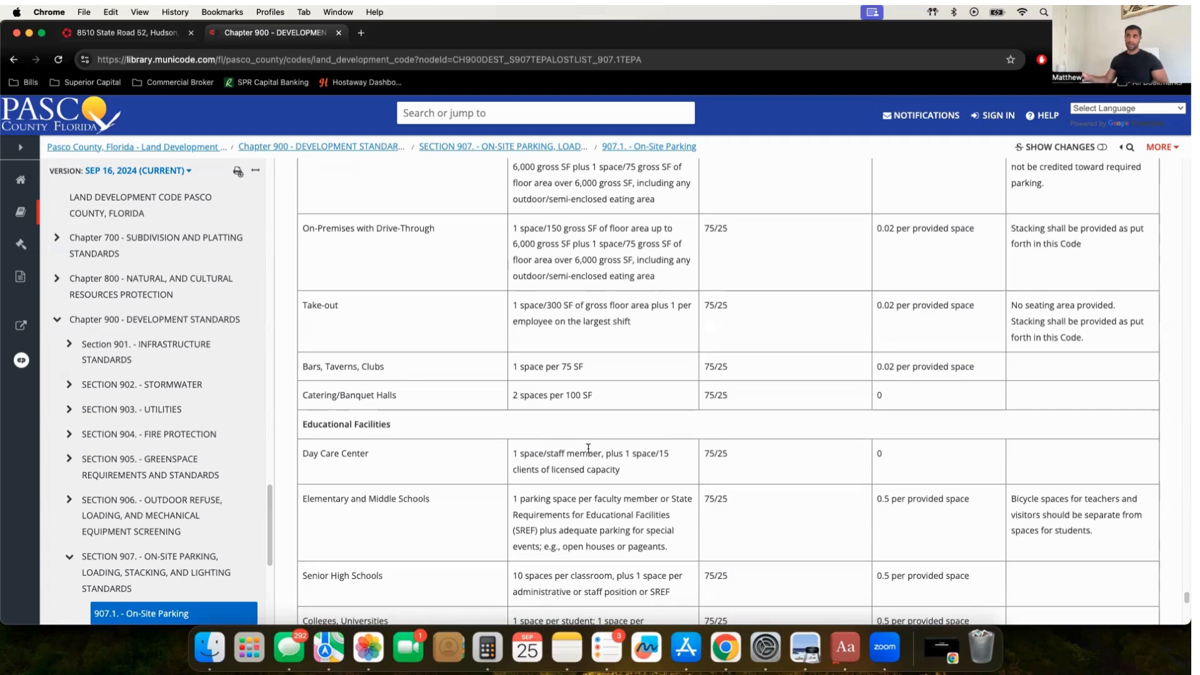
- Review the 907.1 parking table's restaurant and bar rows and enter 1,000 in Calculator
{"action": "scroll", "scroll_direction": "down", "scroll_amount": 3}
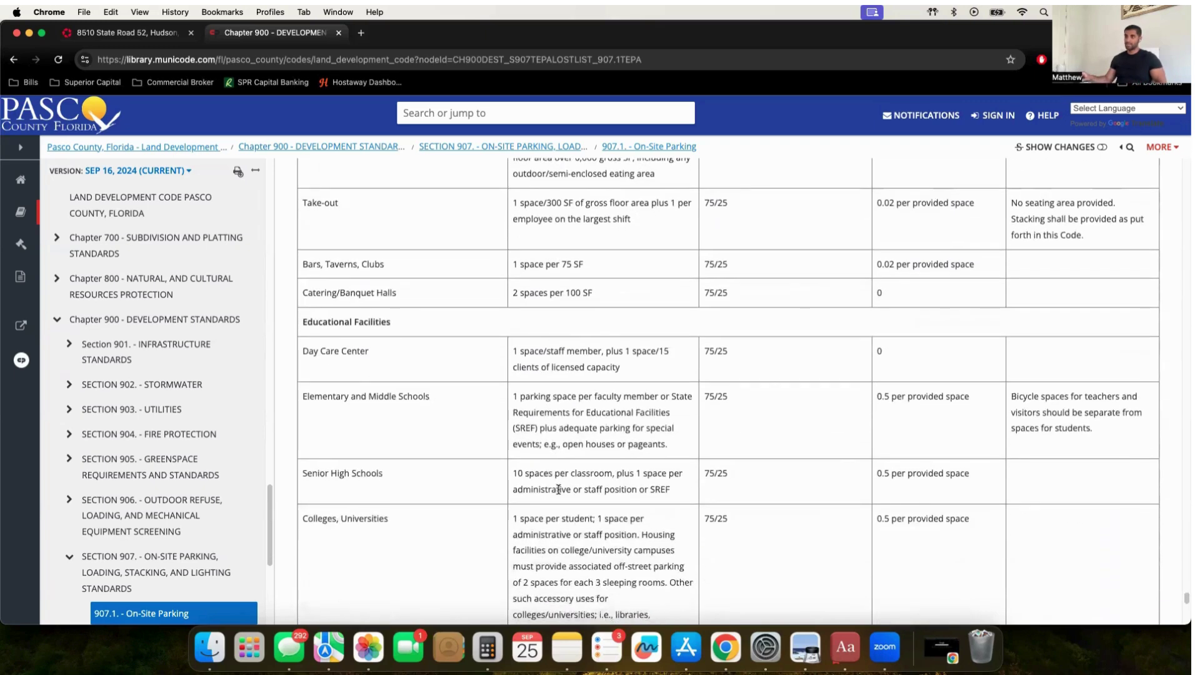
{"action": "scroll", "scroll_direction": "up", "scroll_amount": 3}
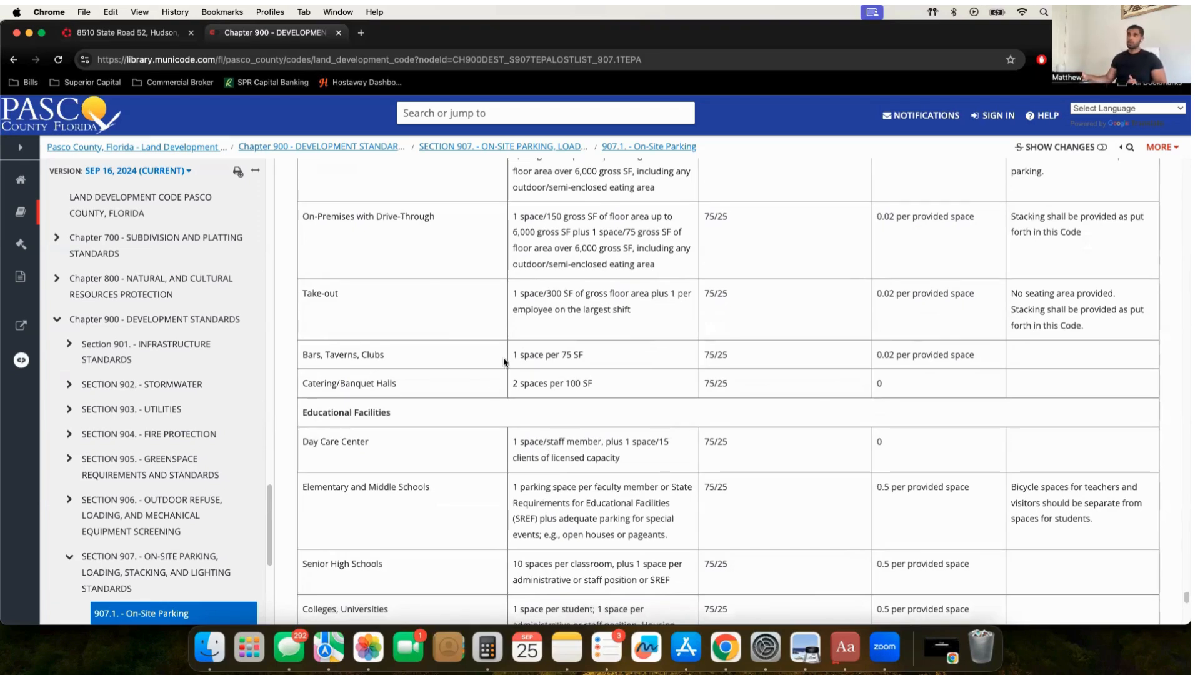
{"action": "mouse_move", "coordinate": [472, 627]}
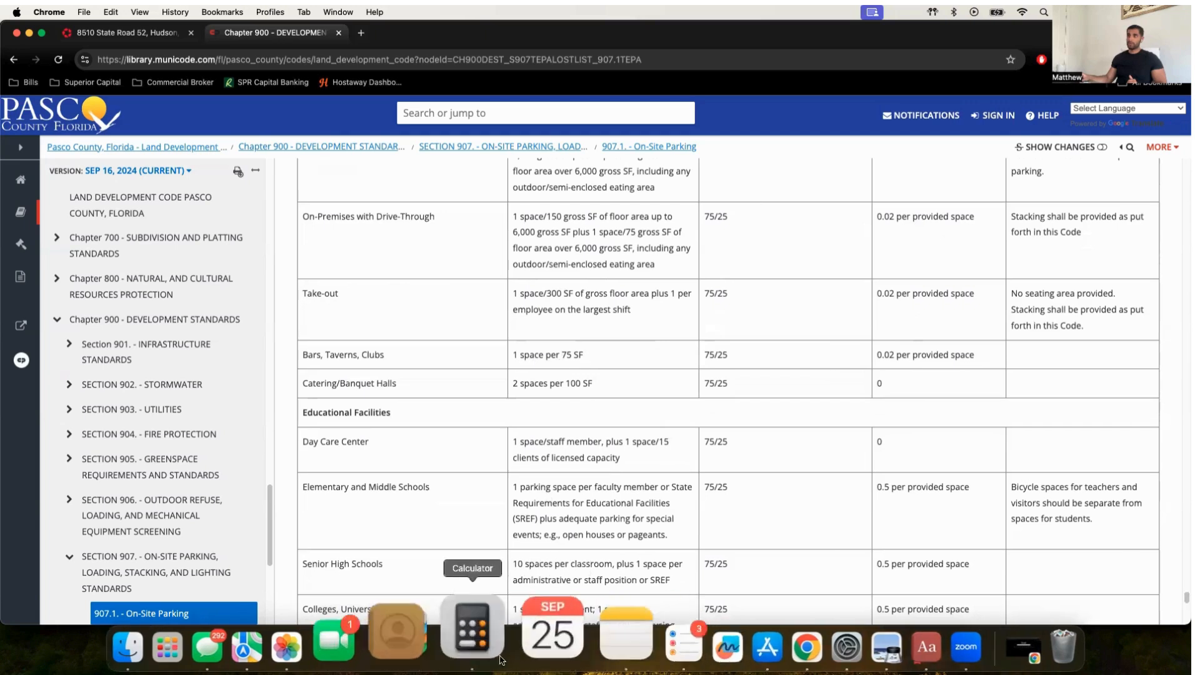
{"action": "left_click", "coordinate": [471, 627]}
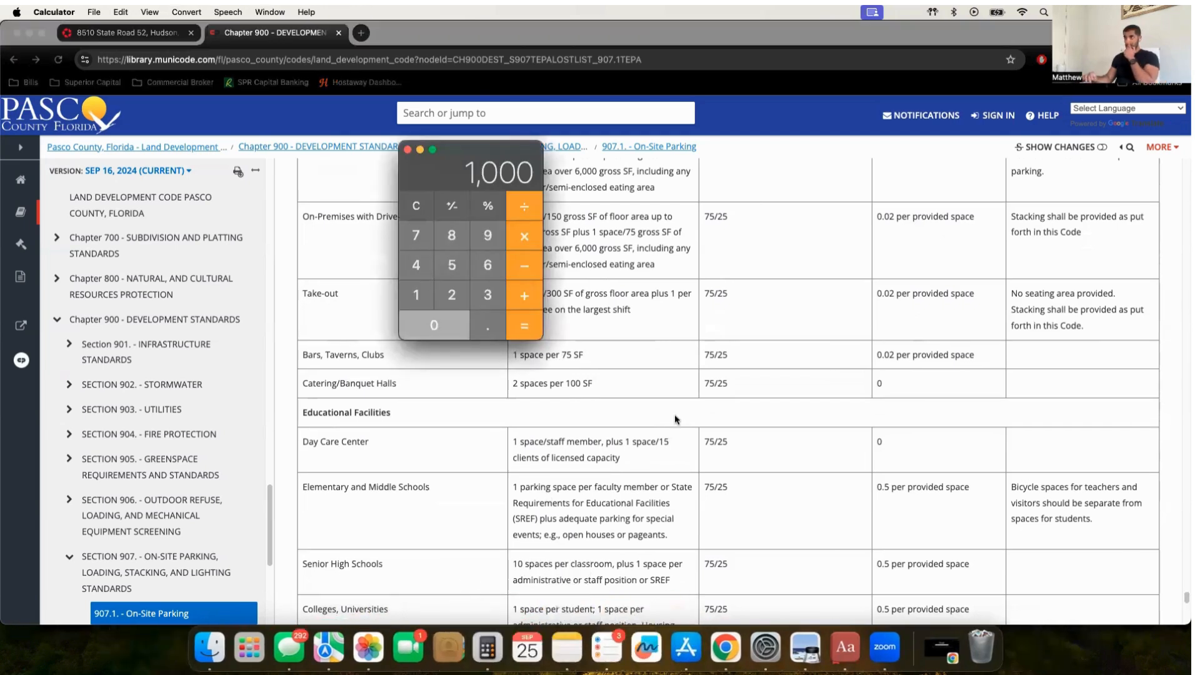
- Divide 1,000 by 75 in Calculator to get 13.33 spaces for the bar rule
{"action": "left_click", "coordinate": [523, 325]}
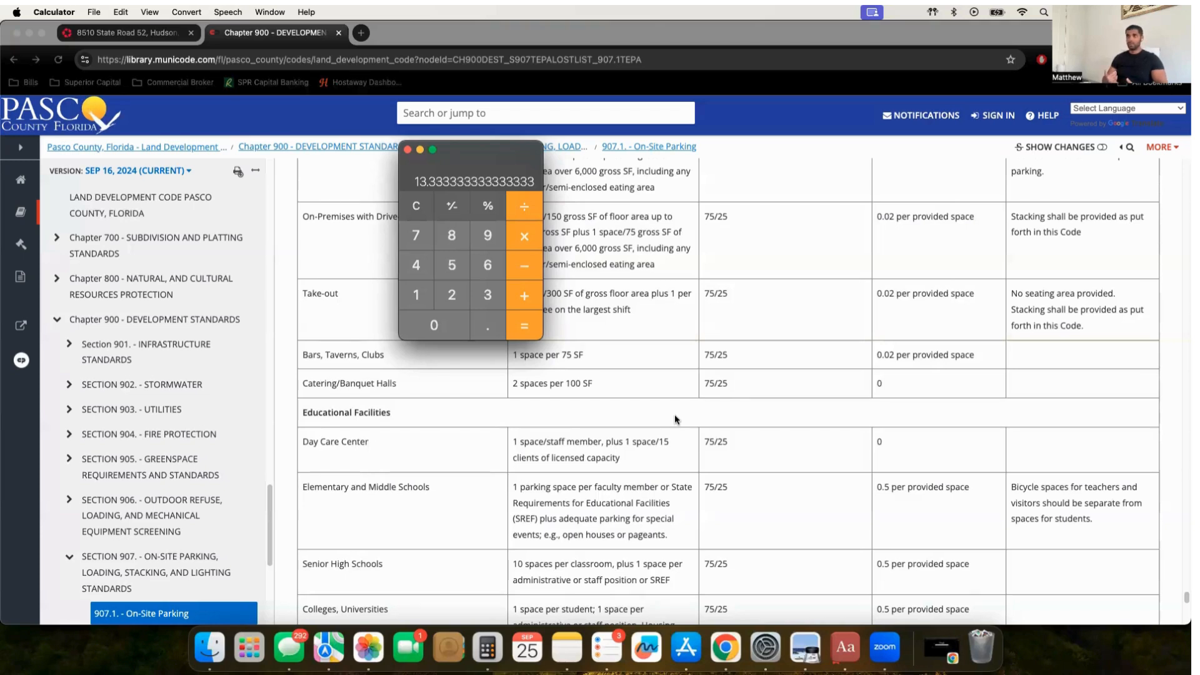
{"action": "mouse_move", "coordinate": [465, 391]}
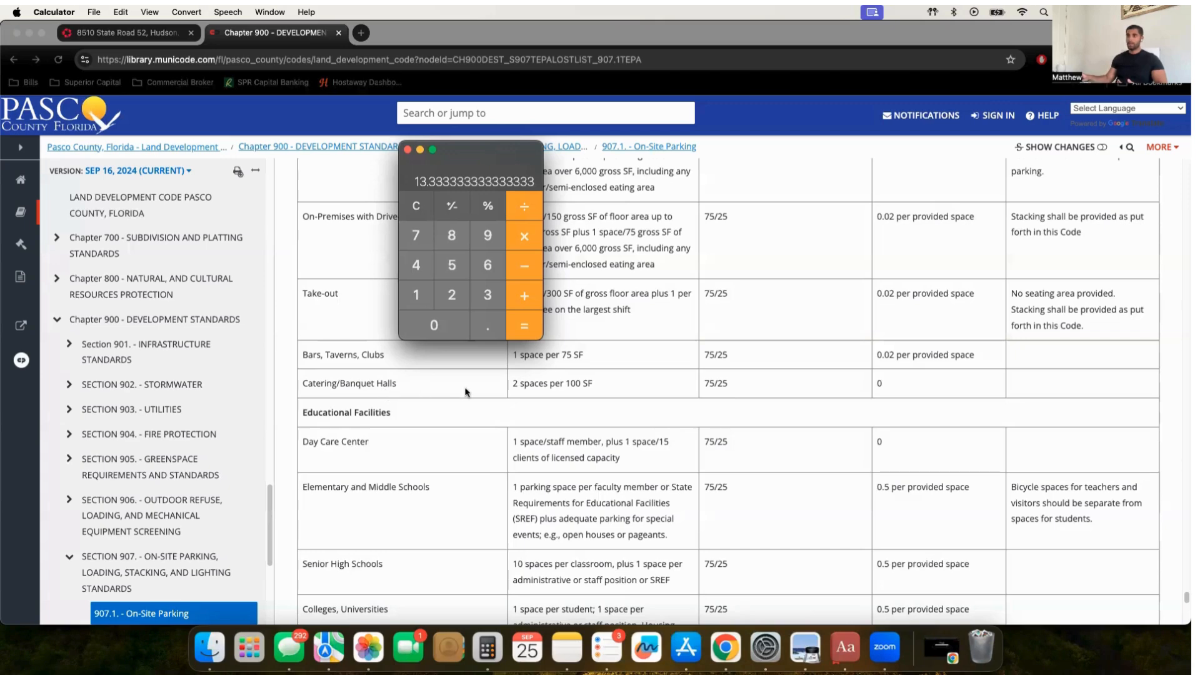
{"action": "scroll", "scroll_direction": "up", "scroll_amount": 3}
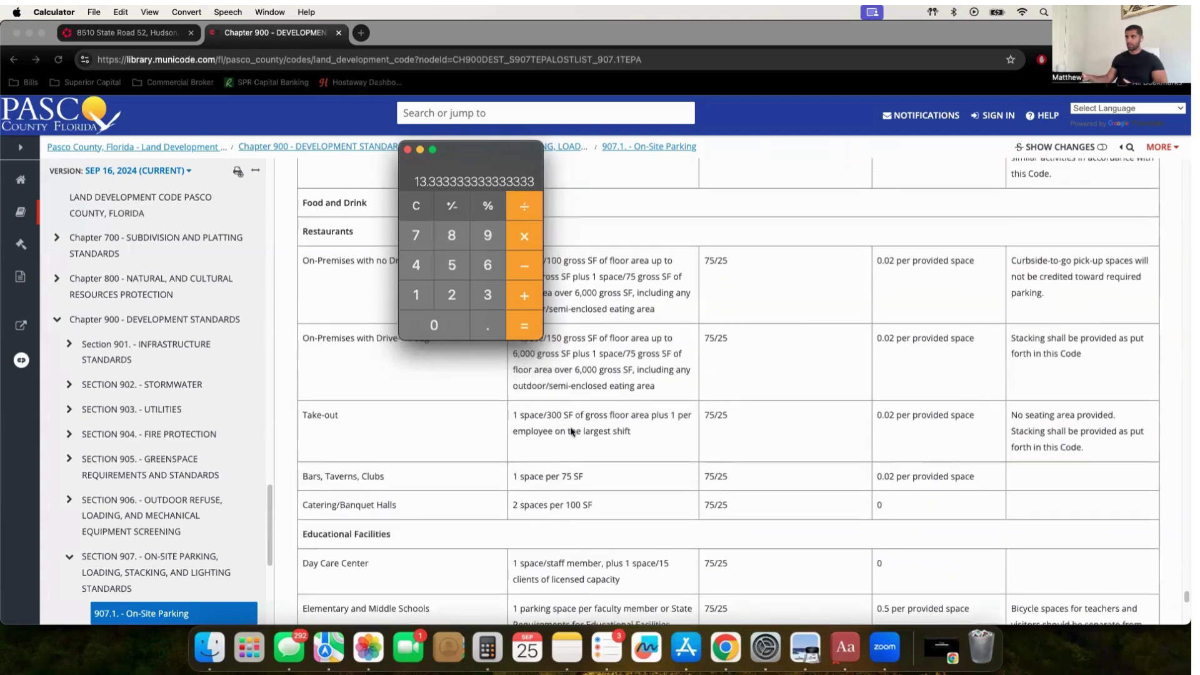
- Divide 1,000 by 300 in Calculator to get 3.33 spaces for the take-out restaurant rule
{"action": "scroll", "scroll_direction": "down", "scroll_amount": 3}
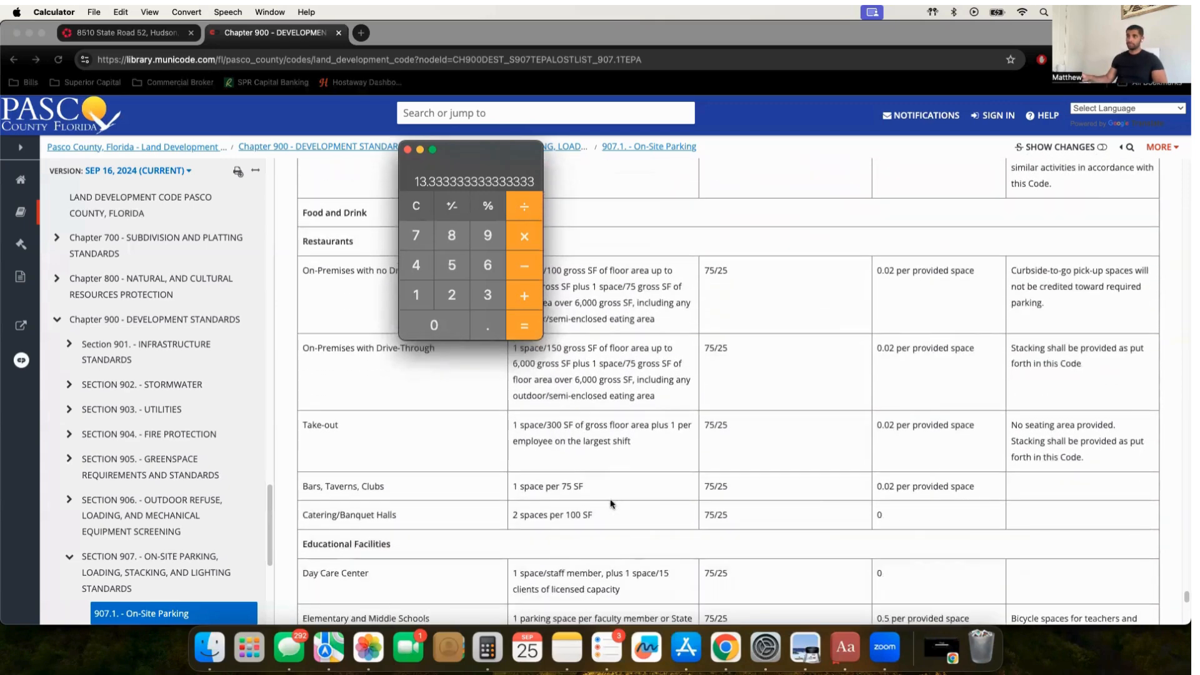
{"action": "mouse_move", "coordinate": [326, 424]}
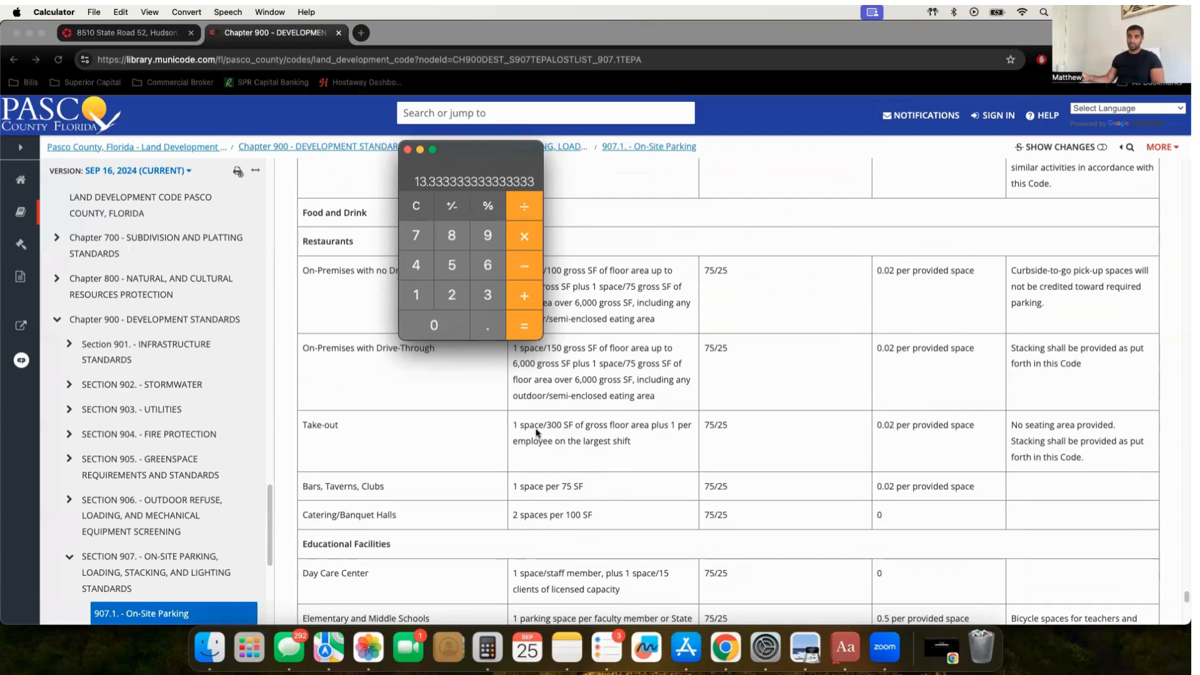
{"action": "mouse_move", "coordinate": [484, 284]}
{"action": "type", "text": "300"}
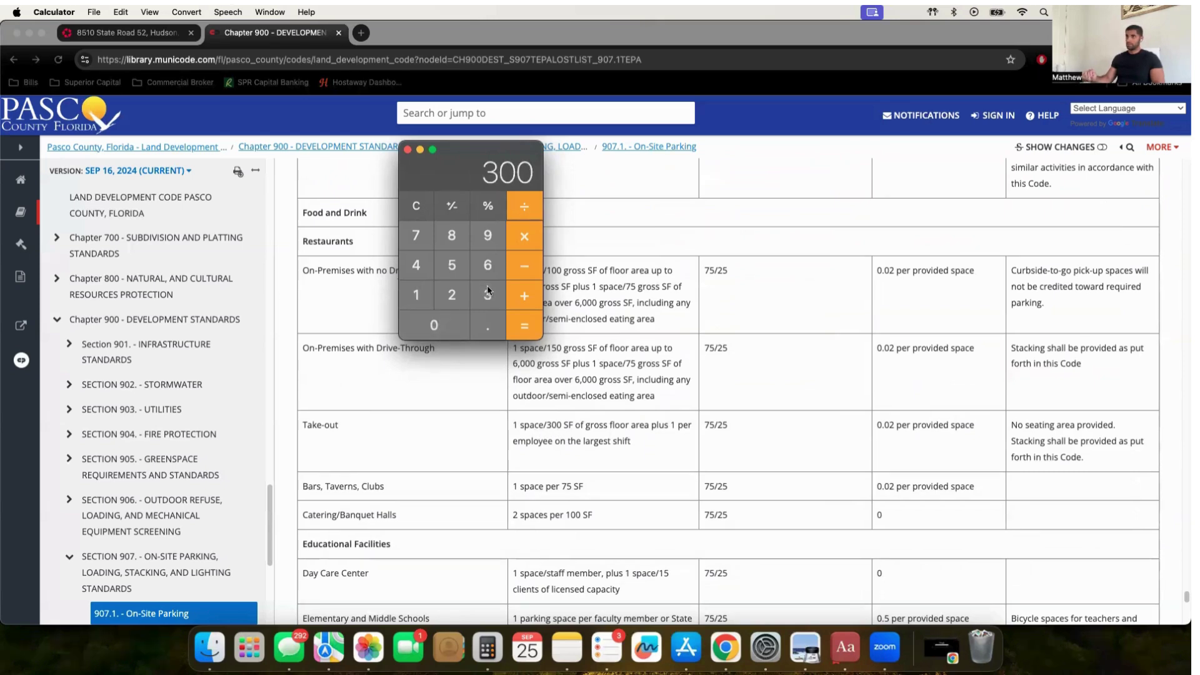
{"action": "left_click", "coordinate": [523, 325]}
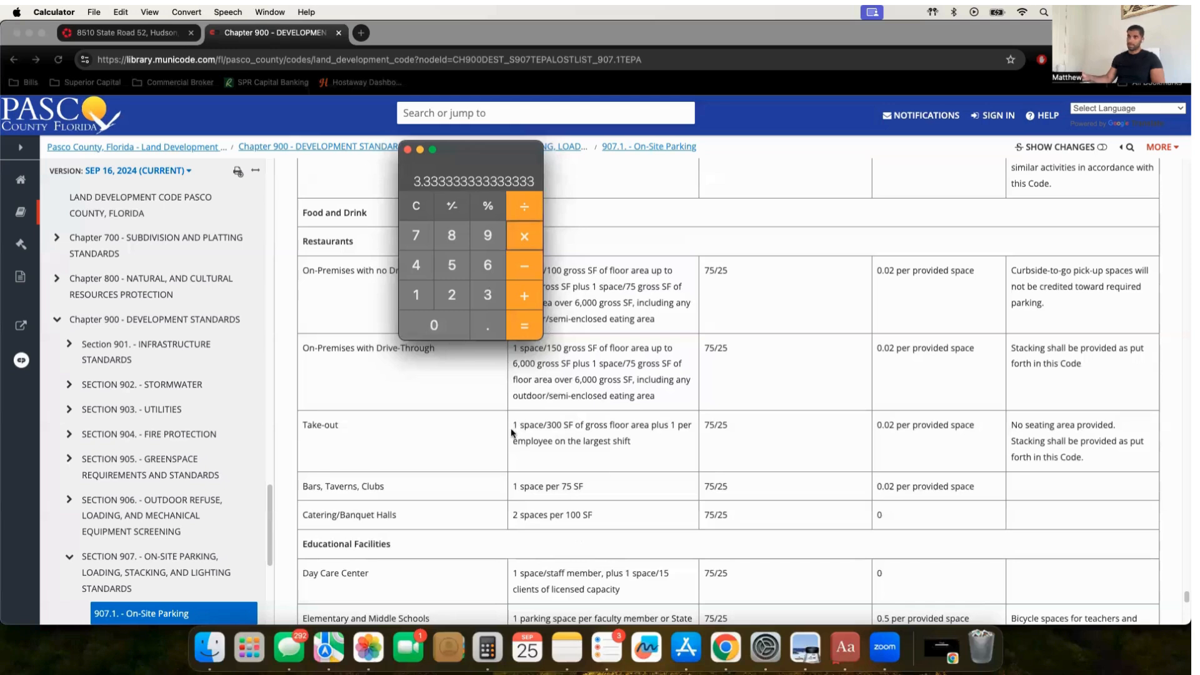
{"action": "mouse_move", "coordinate": [490, 286]}
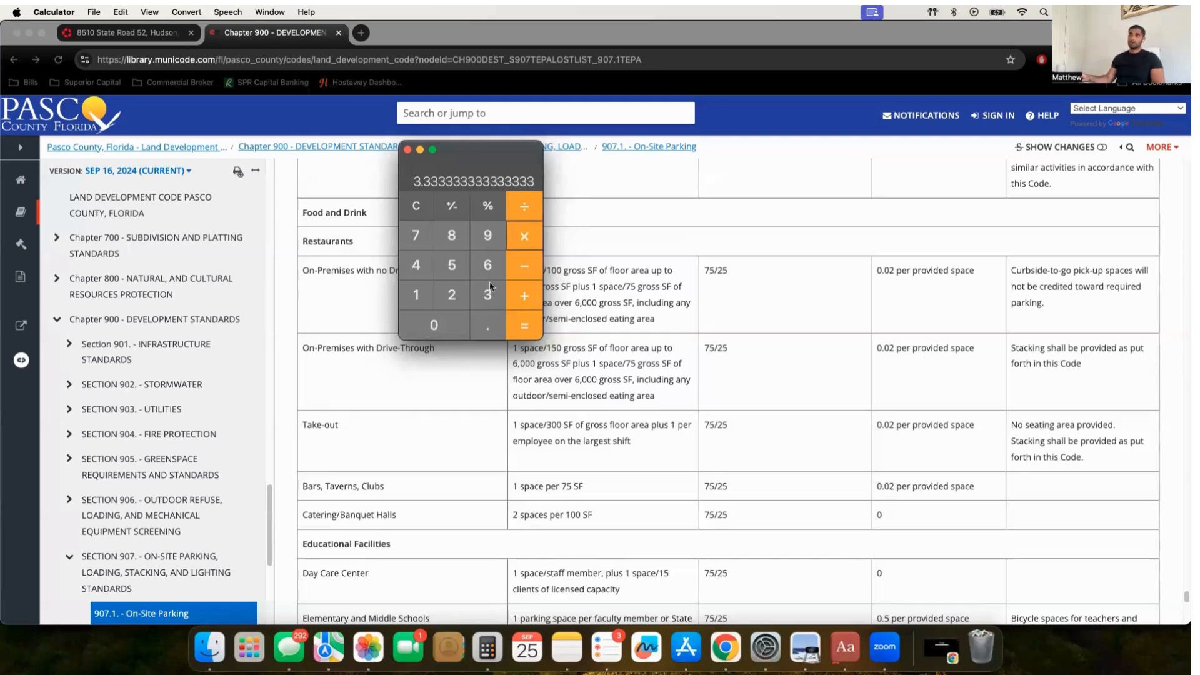
{"action": "mouse_move", "coordinate": [544, 475]}
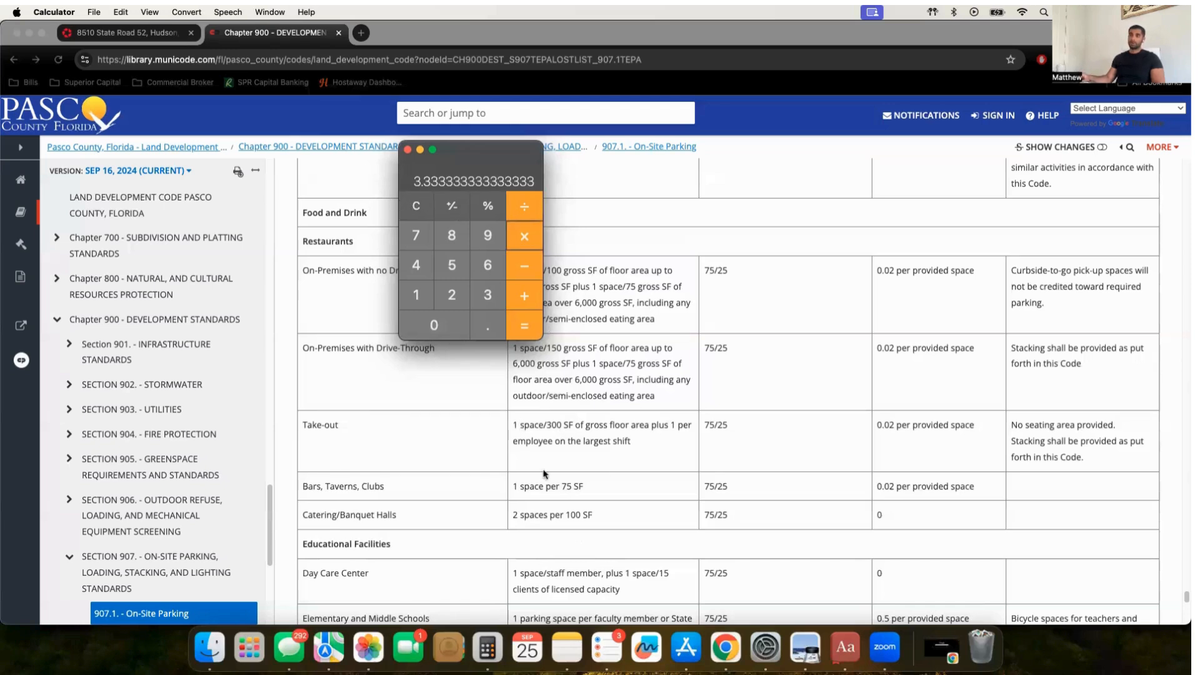
{"action": "mouse_move", "coordinate": [621, 404]}
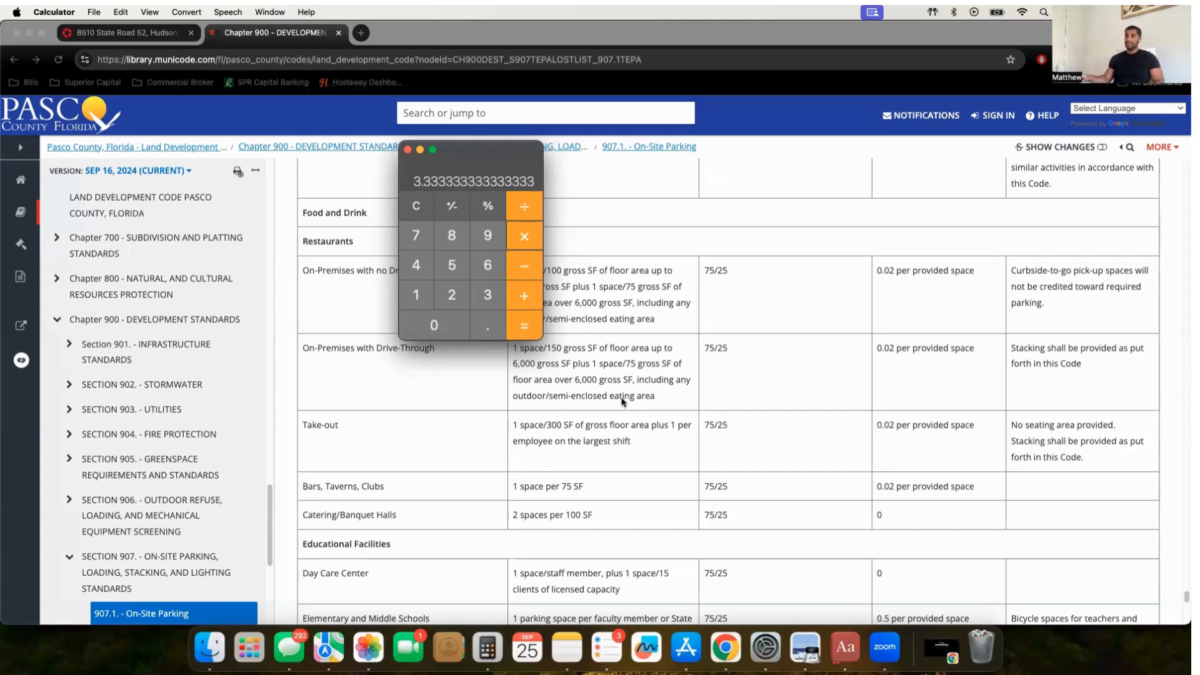
{"action": "scroll", "scroll_direction": "down", "scroll_amount": 3}
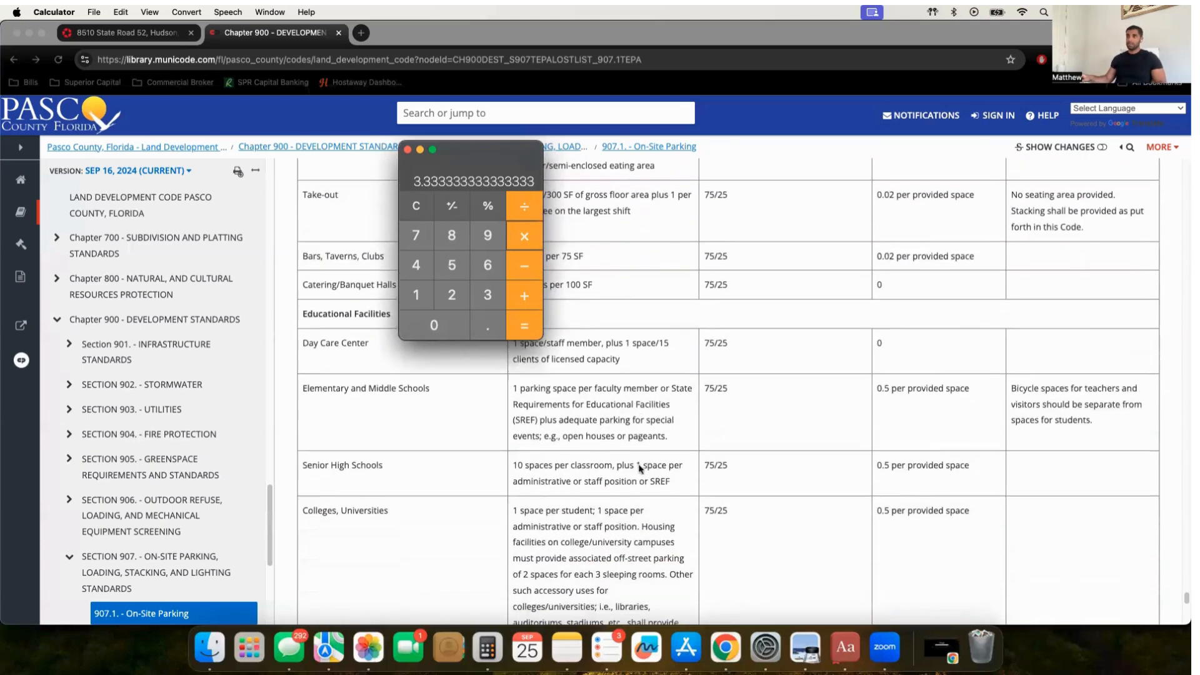
- Glance at the LoopNet listing photo and return to the parking table's offices row at 1 space/300 SF
{"action": "scroll", "scroll_direction": "down", "scroll_amount": 3}
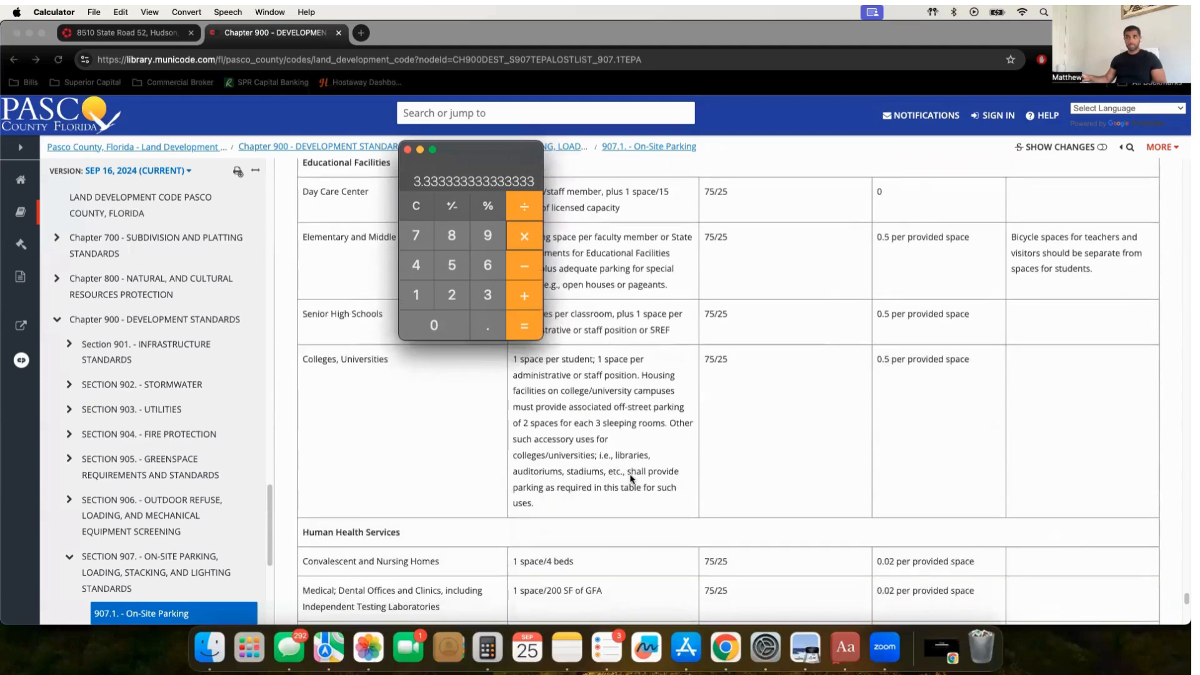
{"action": "mouse_move", "coordinate": [616, 485]}
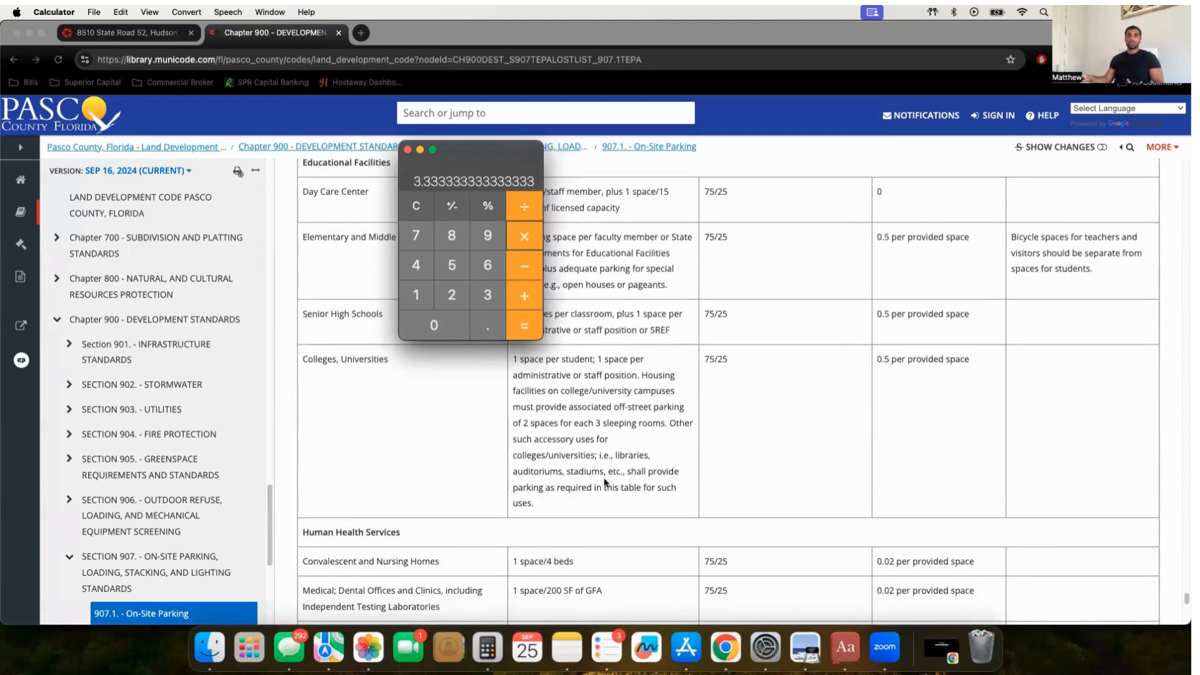
{"action": "mouse_move", "coordinate": [596, 491]}
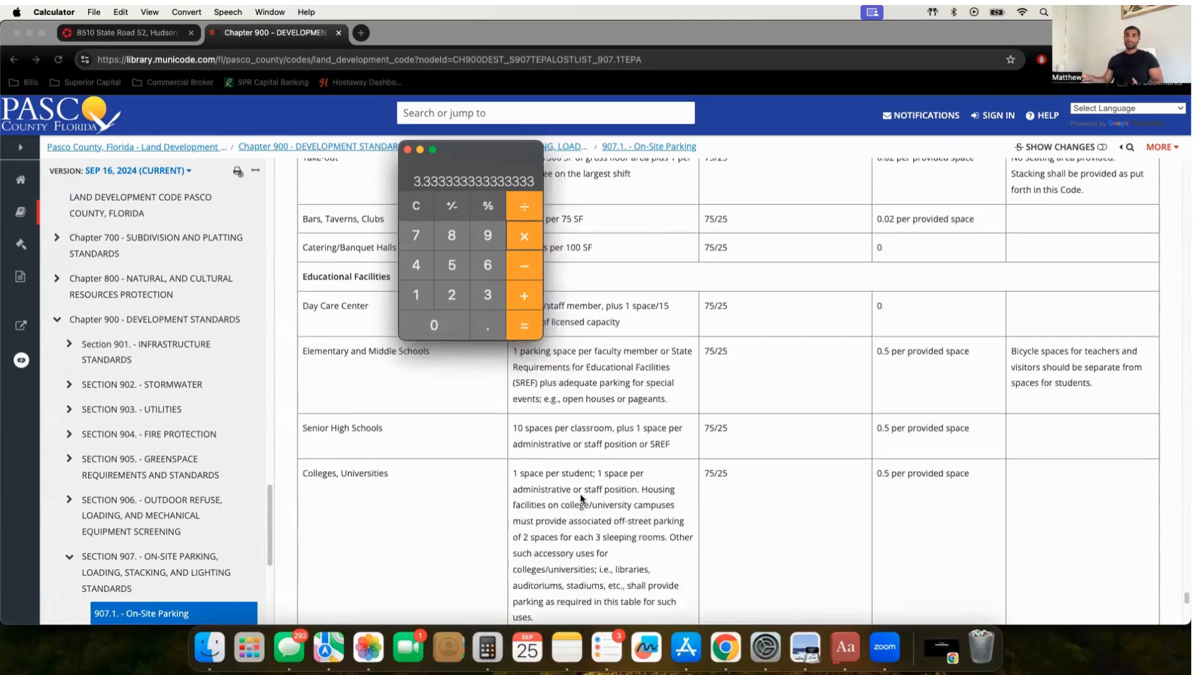
{"action": "scroll", "scroll_direction": "up", "scroll_amount": 3}
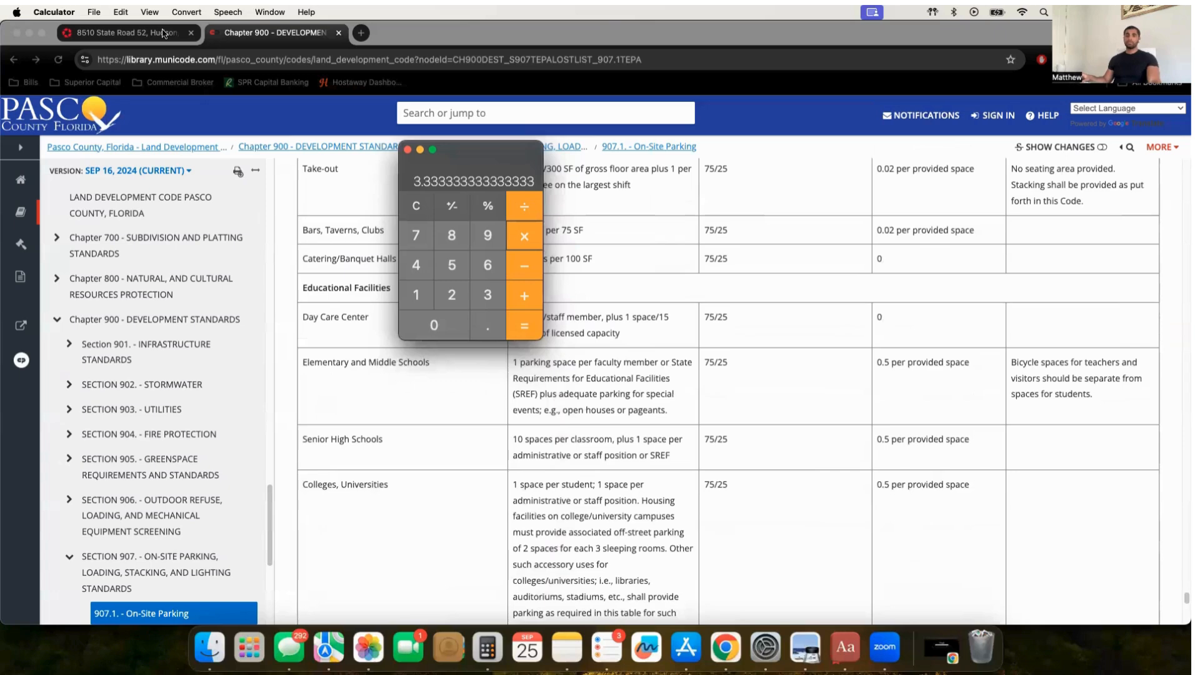
{"action": "left_click", "coordinate": [122, 32]}
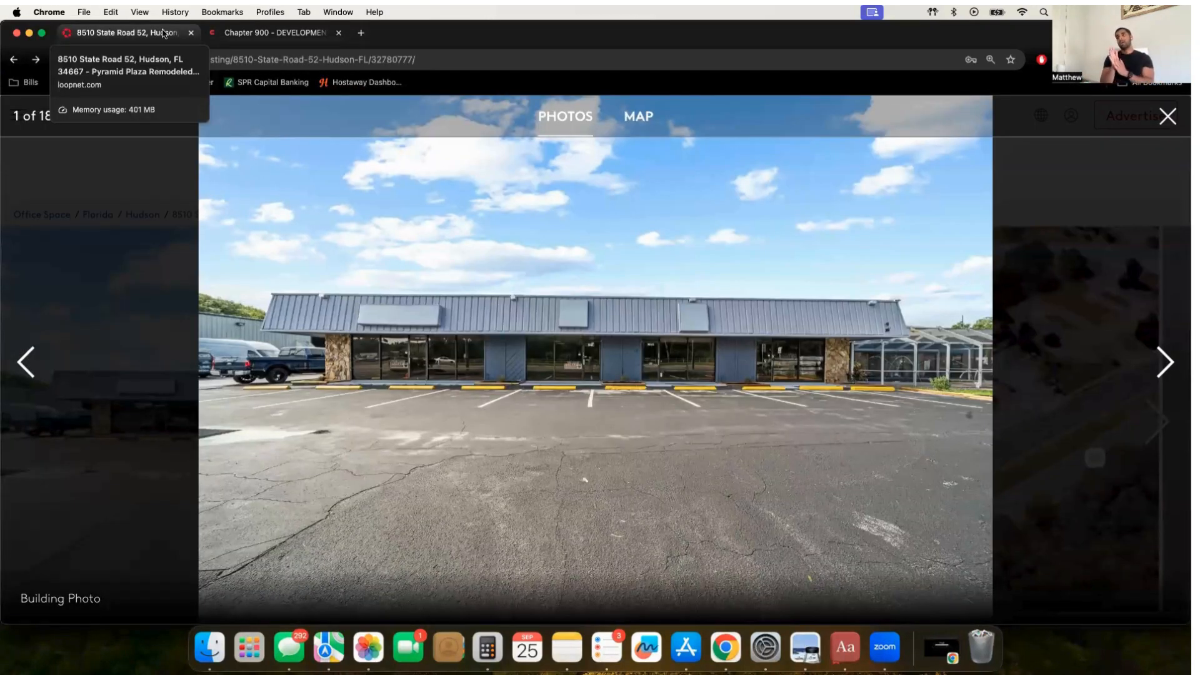
{"action": "mouse_move", "coordinate": [237, 36]}
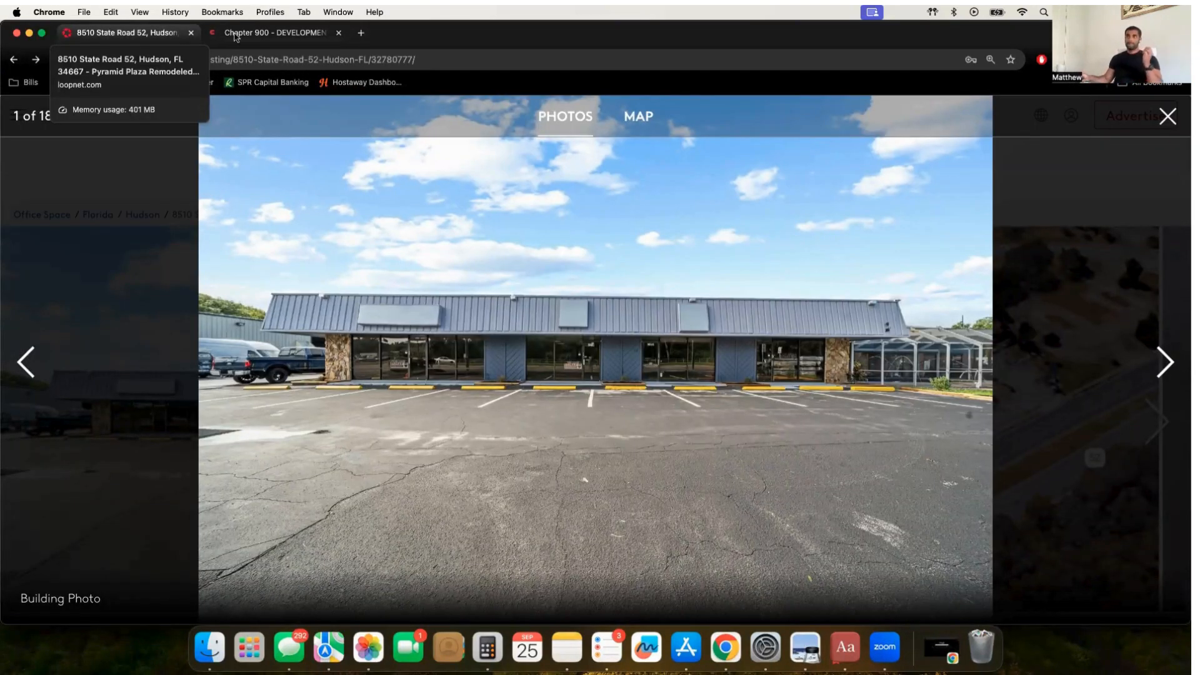
{"action": "left_click", "coordinate": [273, 33]}
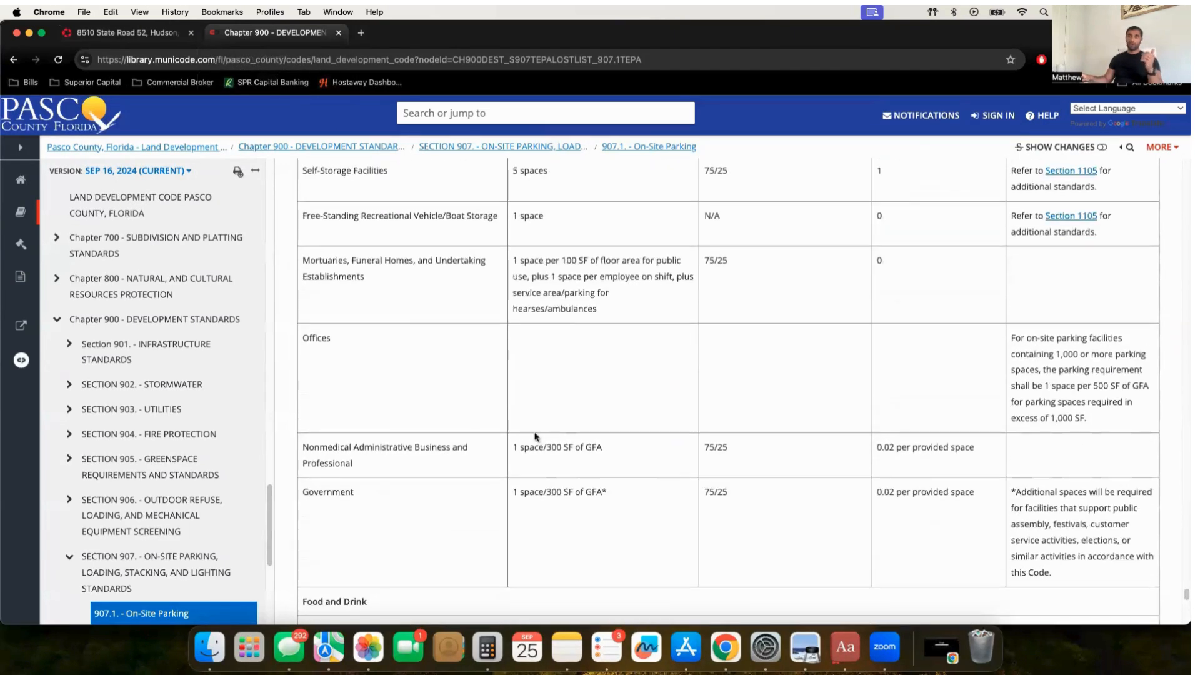
{"action": "mouse_move", "coordinate": [565, 390]}
{"action": "type", "text": "parking"}
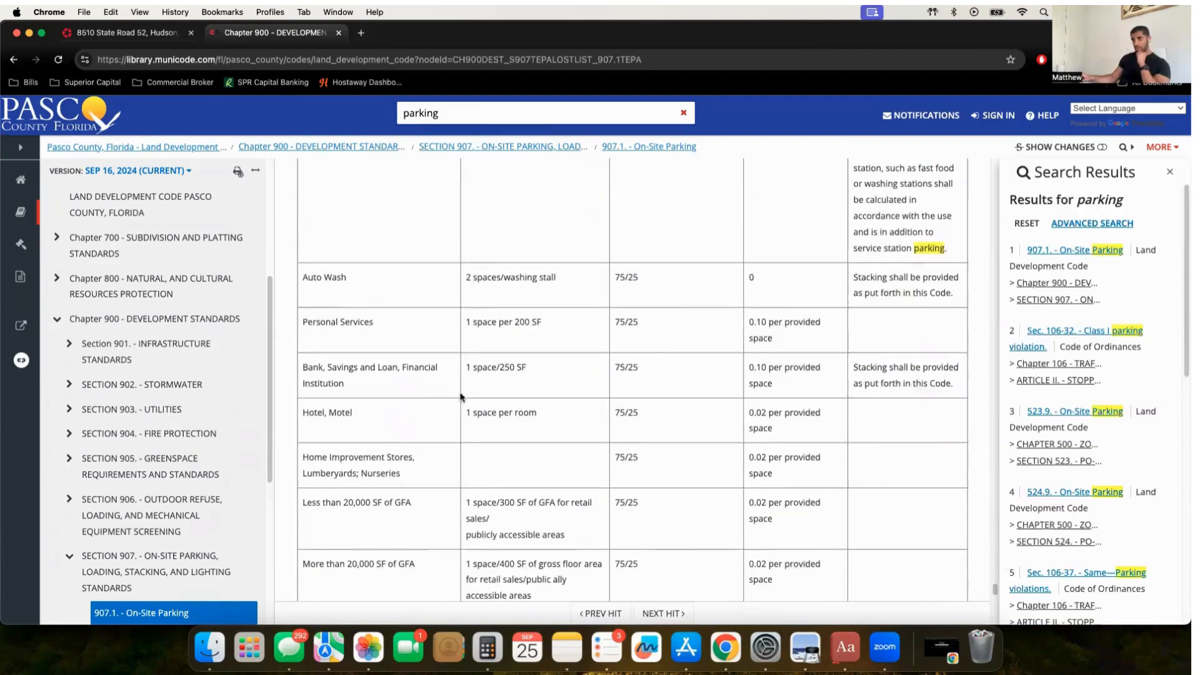
- Scroll the 'parking' search results down to the code table's retail and office parking rows
{"action": "scroll", "scroll_direction": "down", "scroll_amount": 3}
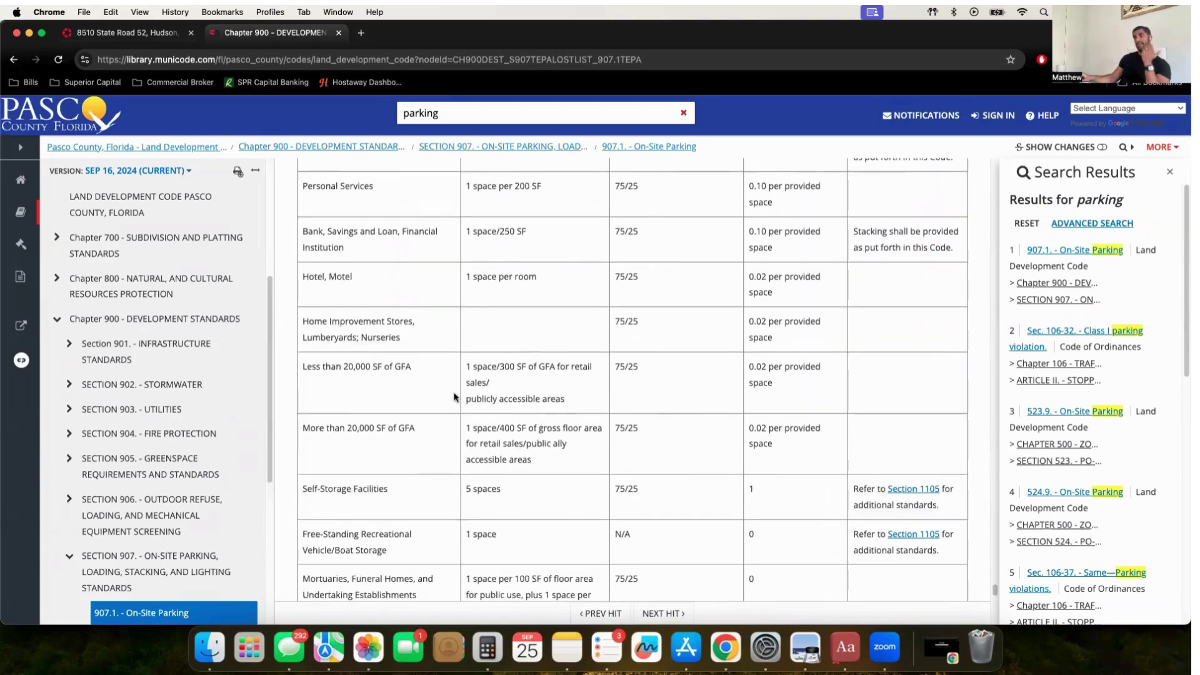
{"action": "scroll", "scroll_direction": "down", "scroll_amount": 3}
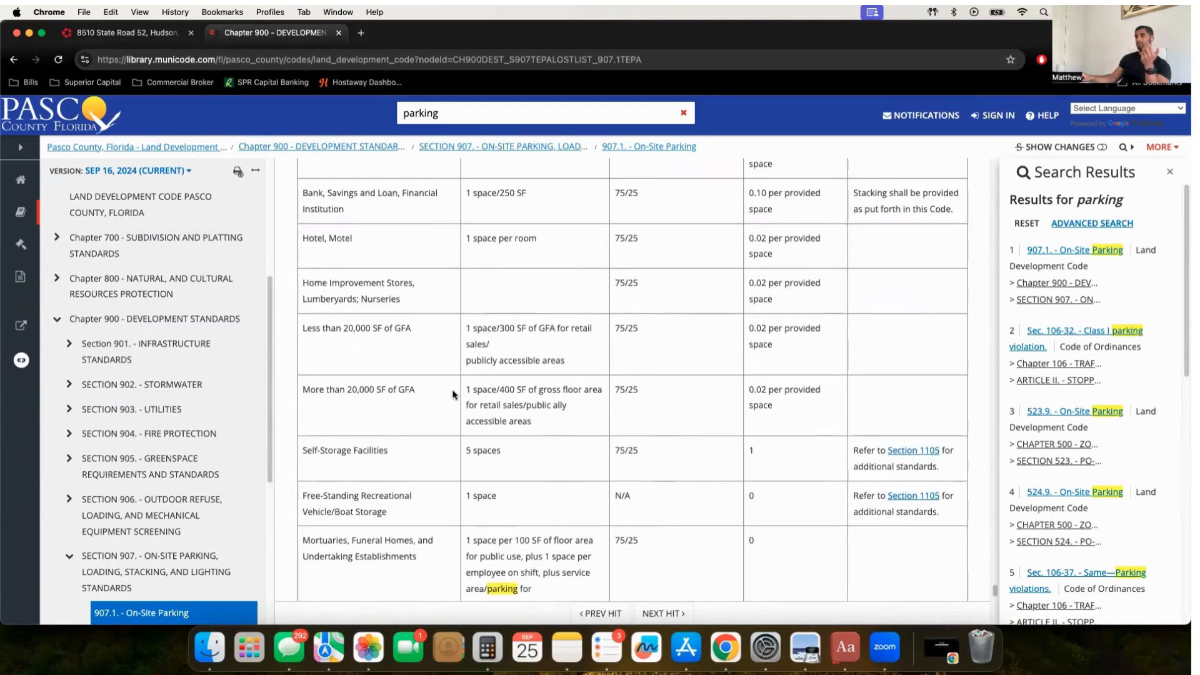
{"action": "scroll", "scroll_direction": "down", "scroll_amount": 3}
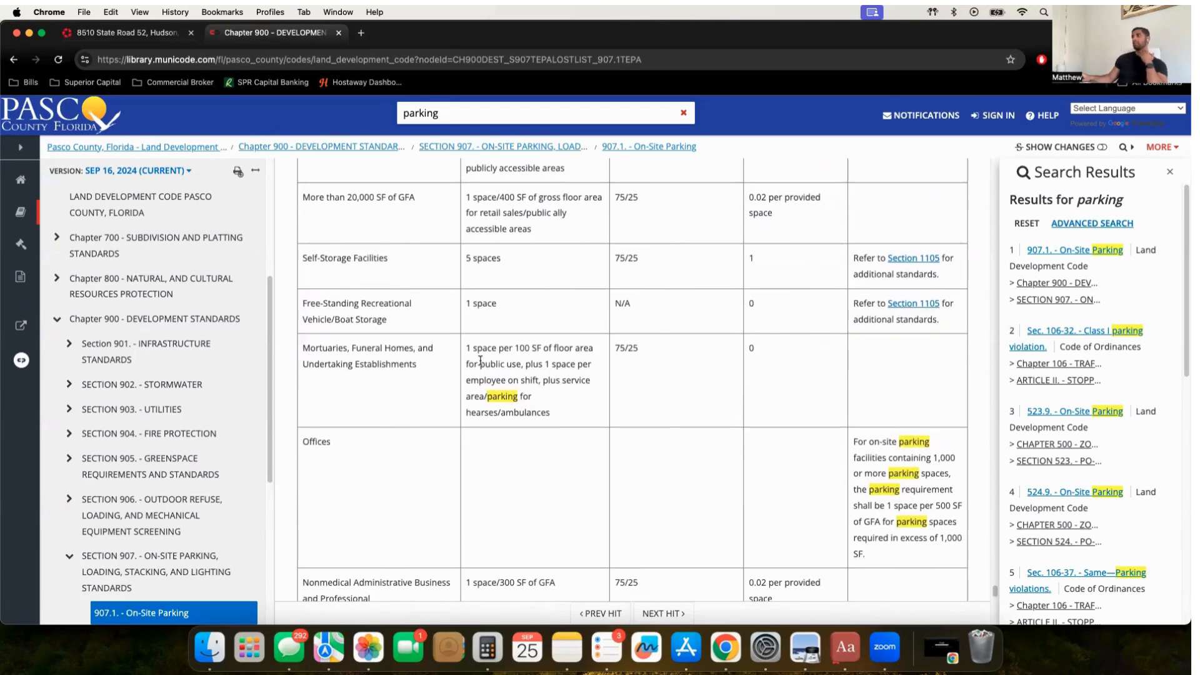
{"action": "mouse_move", "coordinate": [708, 425]}
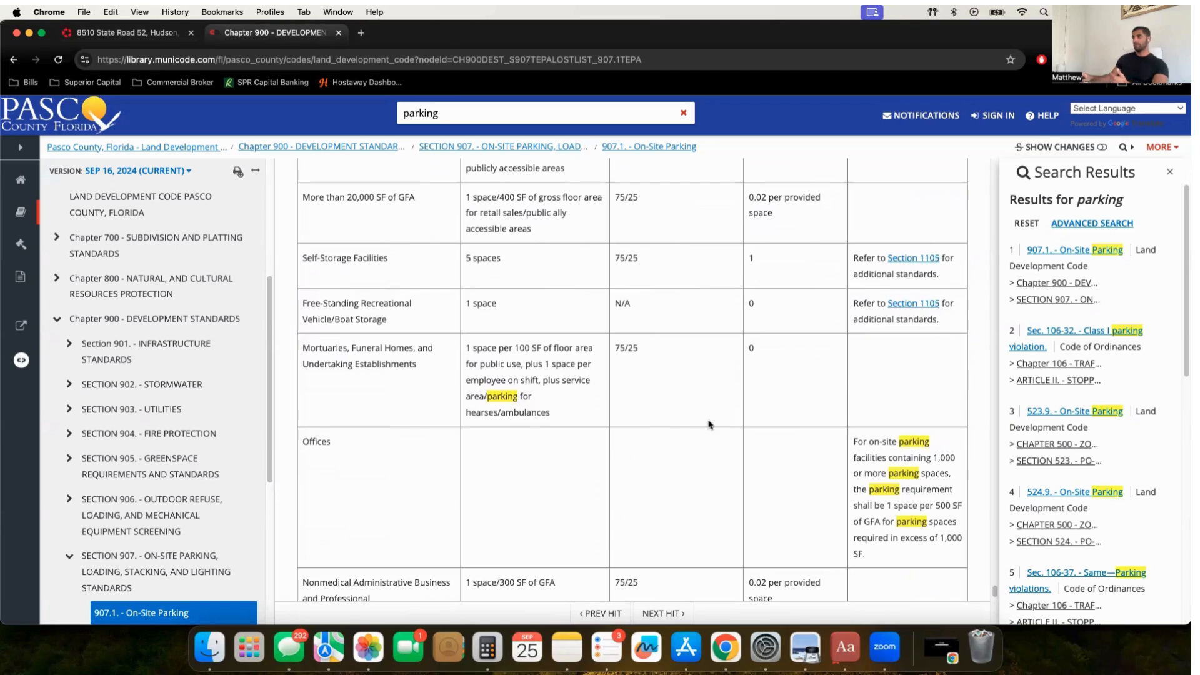
{"action": "mouse_move", "coordinate": [780, 415]}
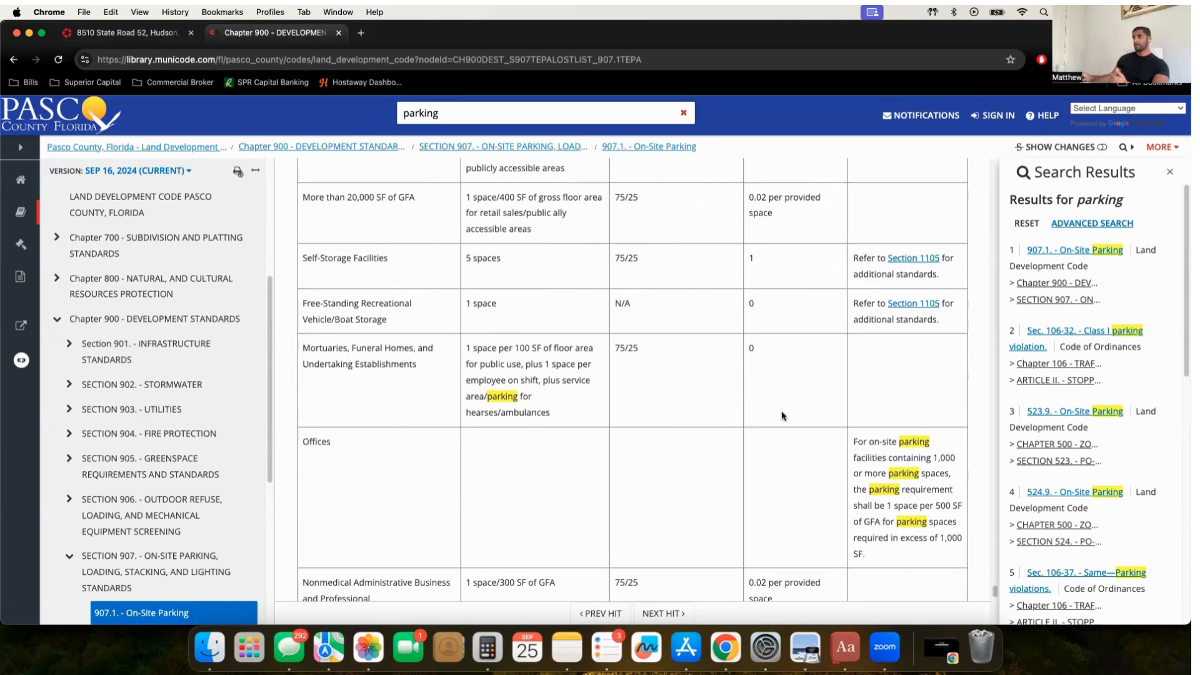
{"action": "mouse_move", "coordinate": [807, 410]}
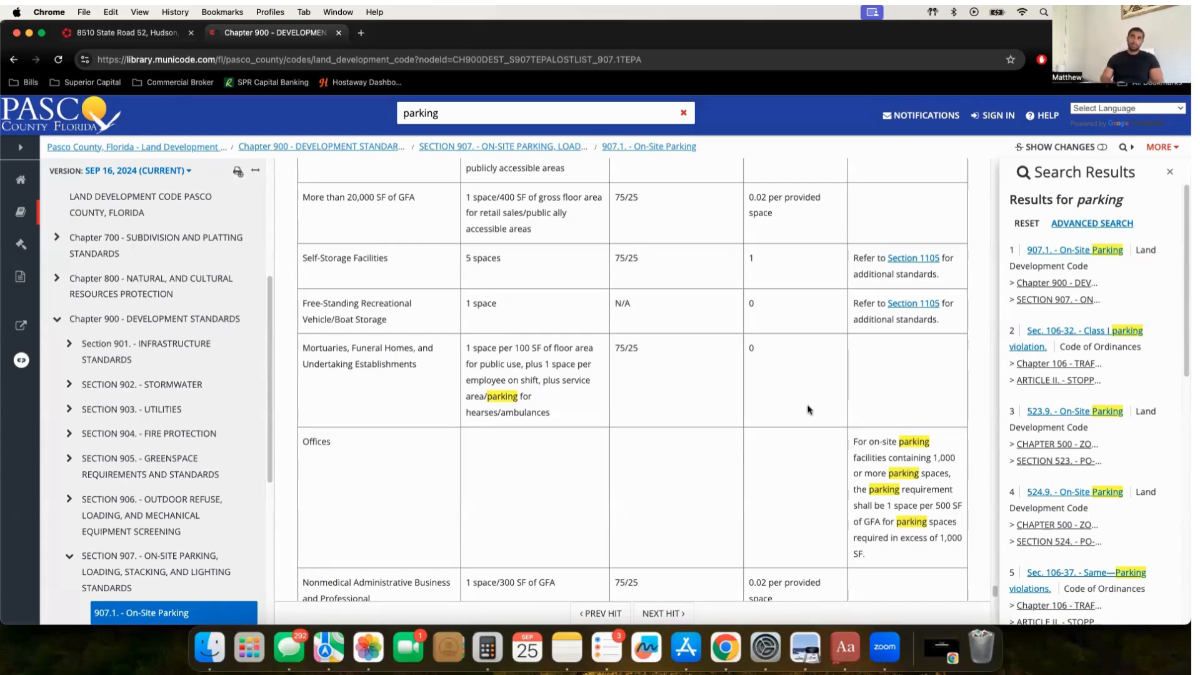
{"action": "mouse_move", "coordinate": [141, 46]}
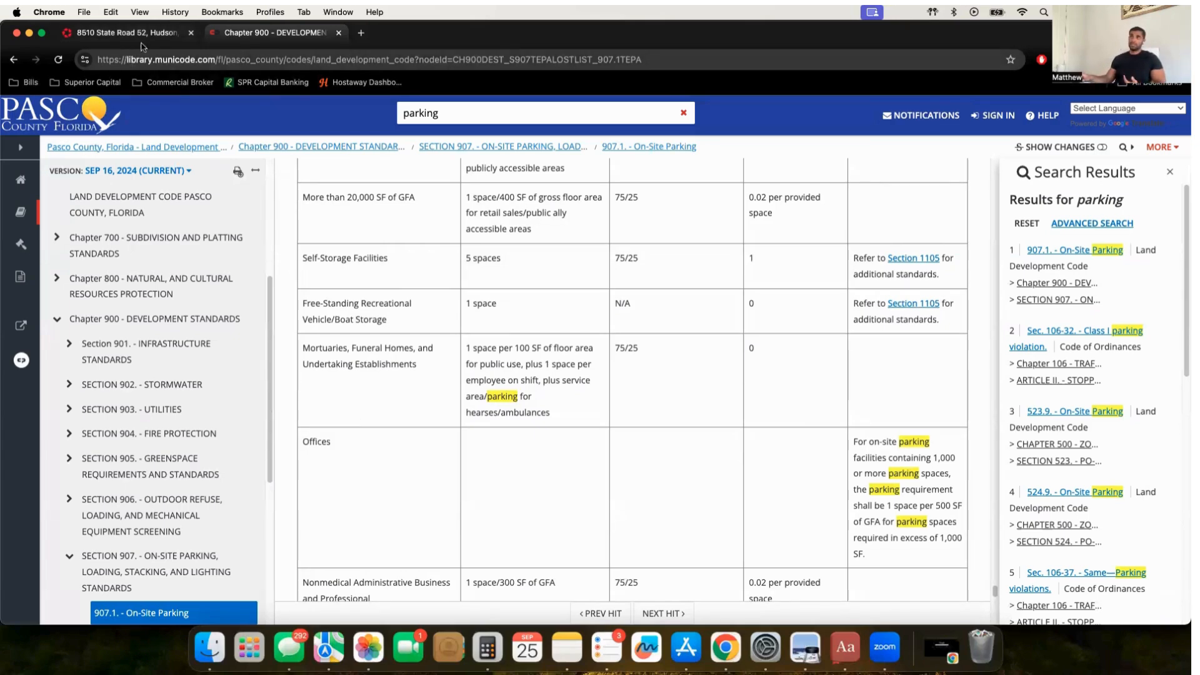
- Switch to the LoopNet listing tab showing the first of 18 building photos
{"action": "left_click", "coordinate": [126, 32]}
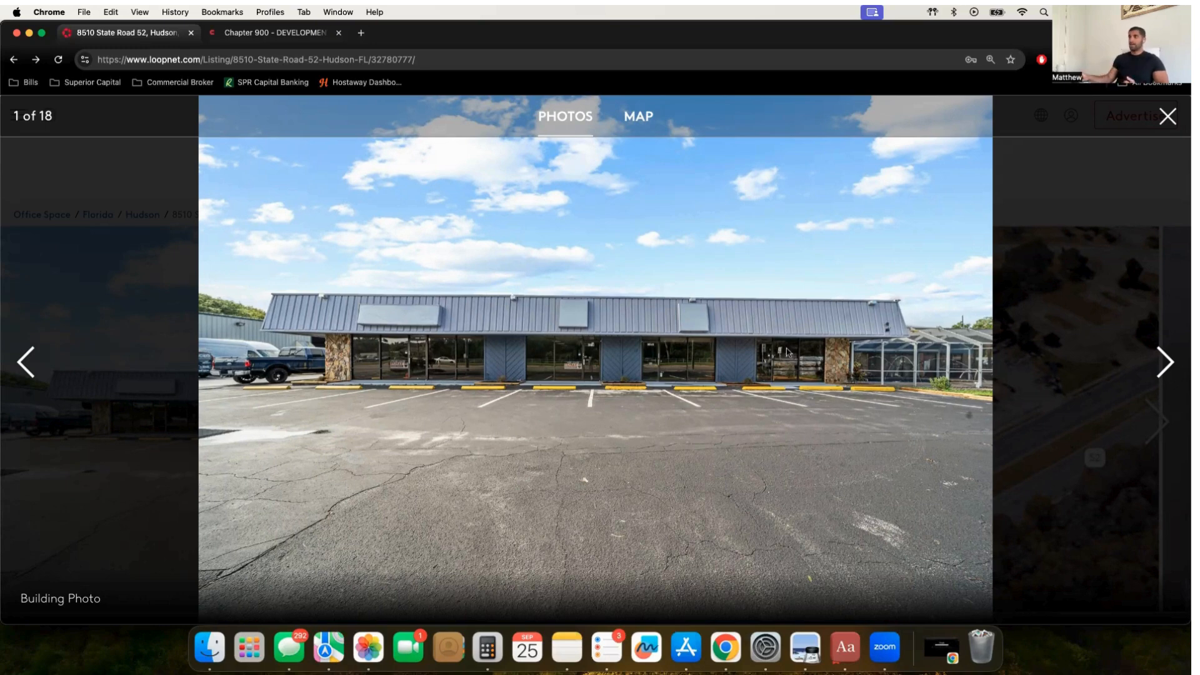
{"action": "mouse_move", "coordinate": [1091, 414]}
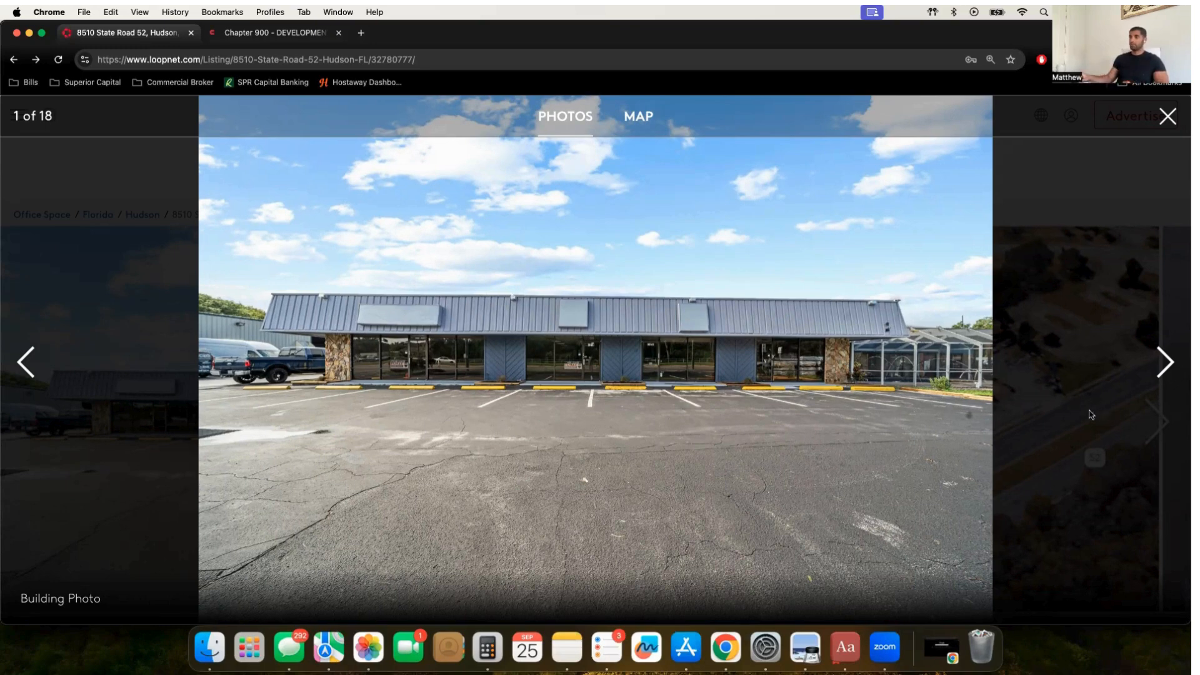